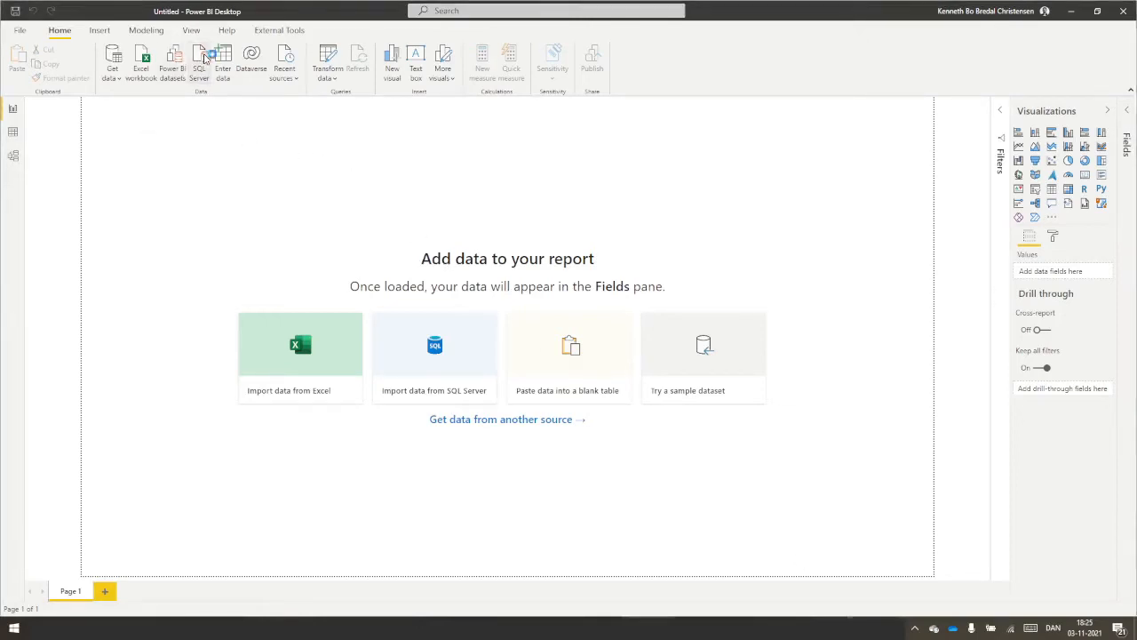
Step: Connect to SQL Server hilmssqlserver.database.windows.net in Import mode and confirm
left_click(199, 57)
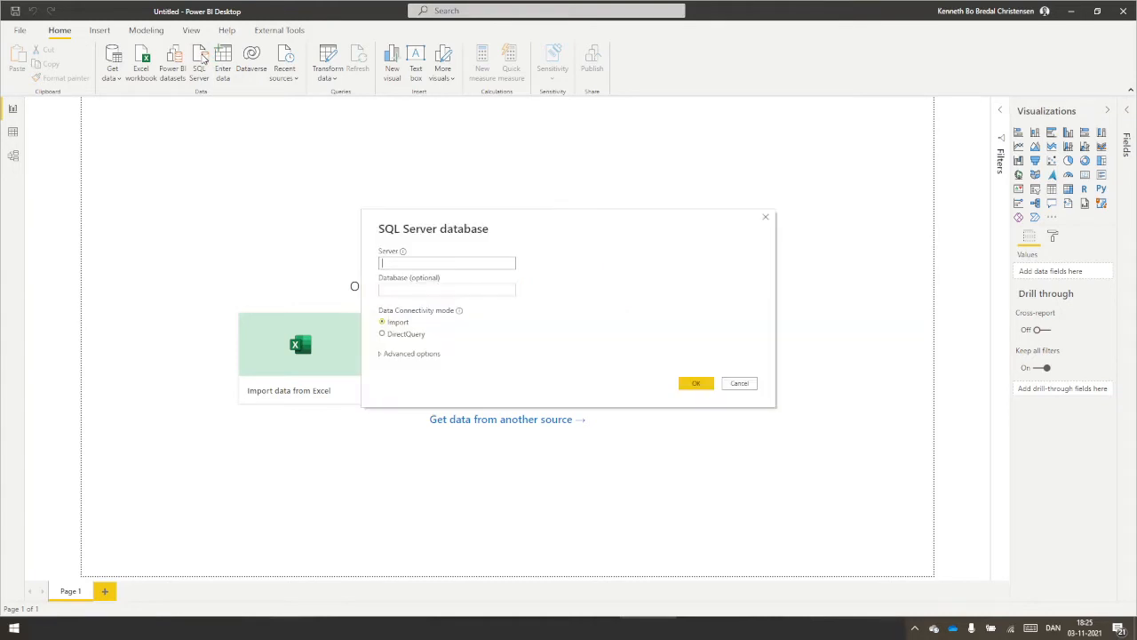
type("hilmssqlserver.database.windows.net")
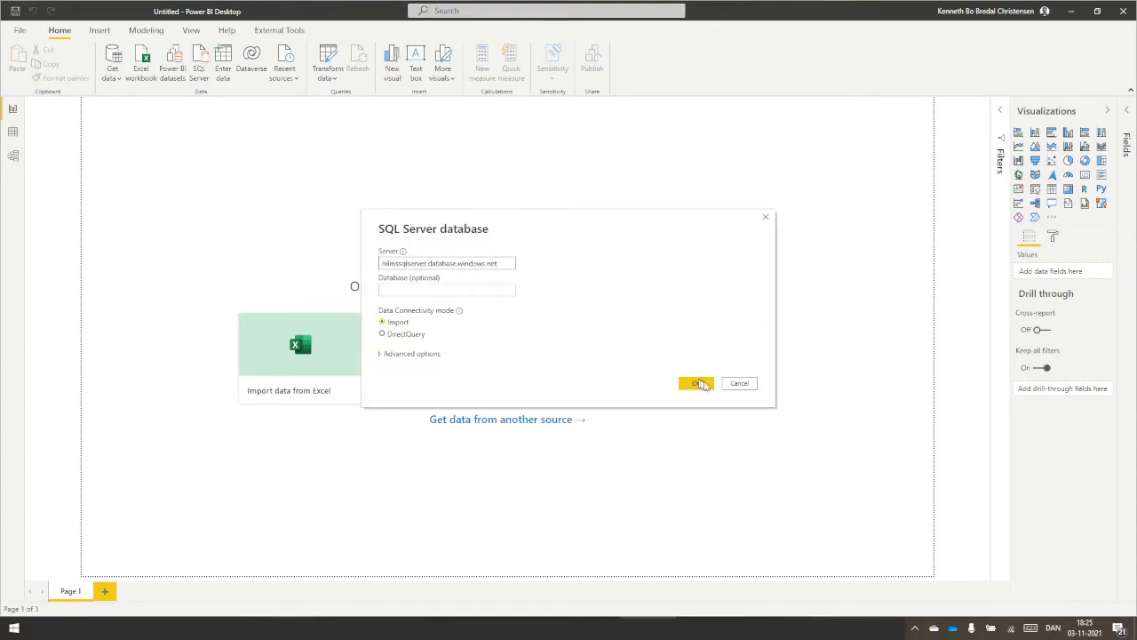
left_click(697, 384)
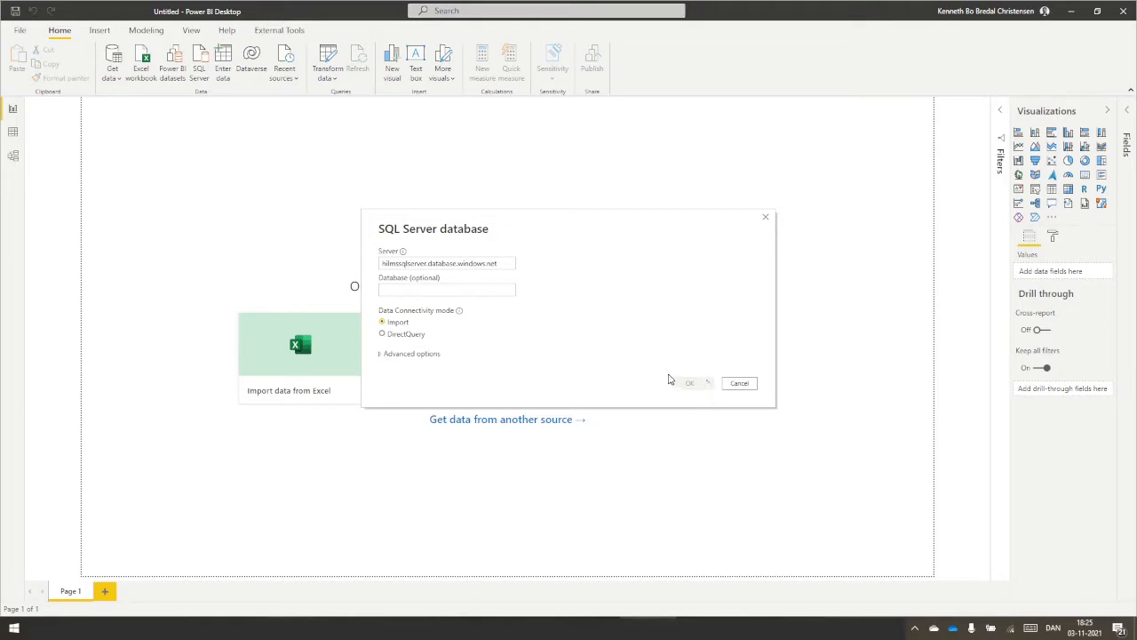
left_click(740, 382)
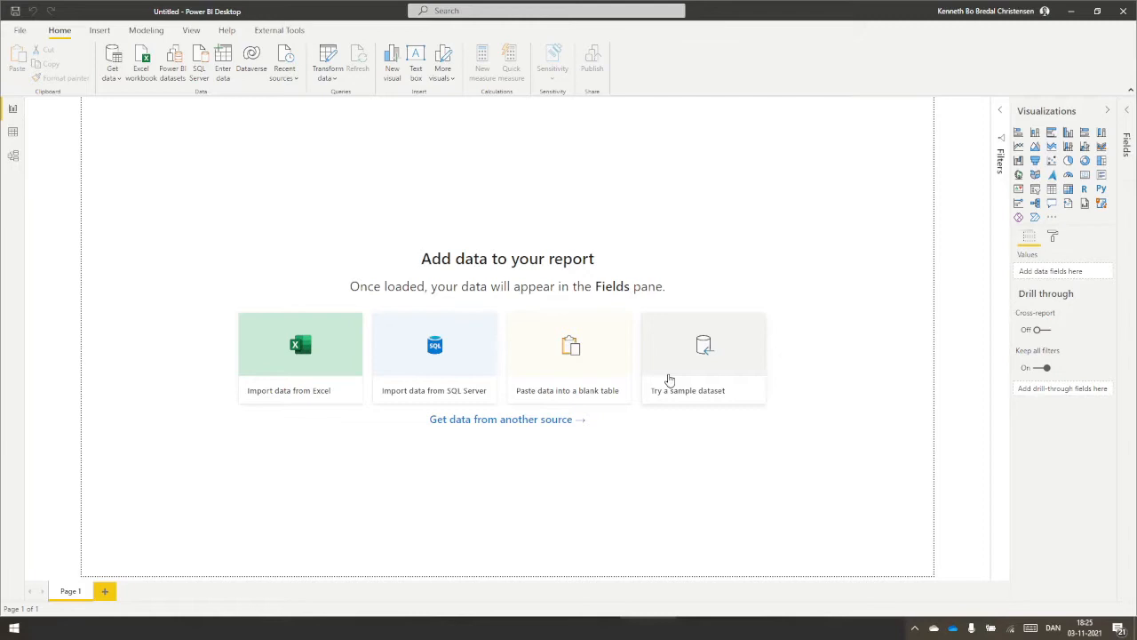
Step: Expand the hilmssql database and tick the Assets and Buildings tables for import
left_click(434, 356)
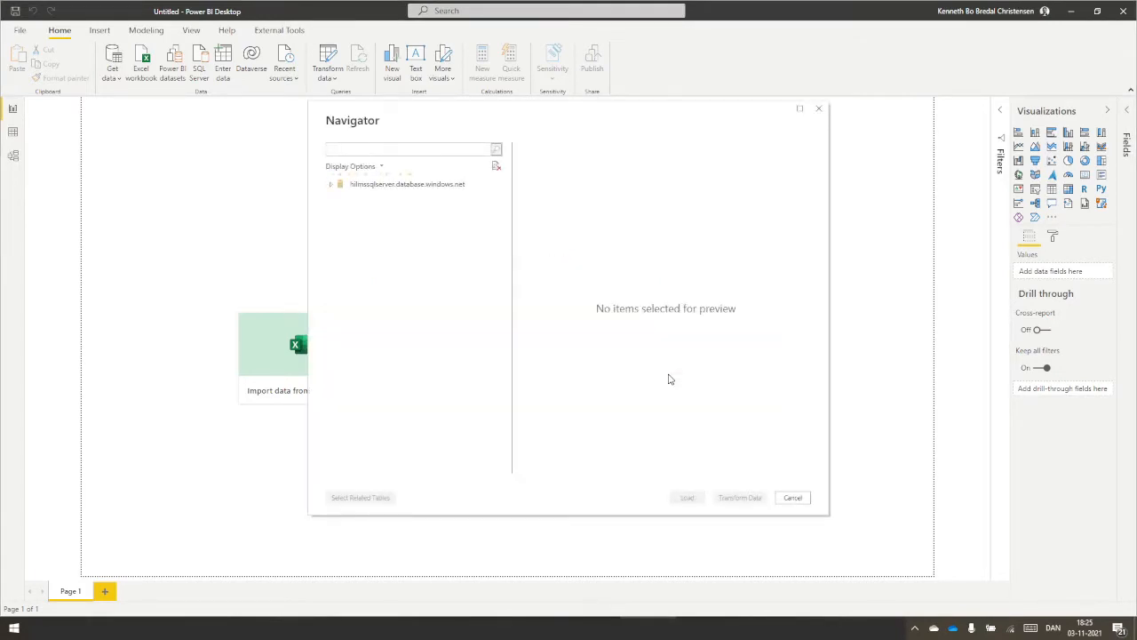
left_click(331, 183)
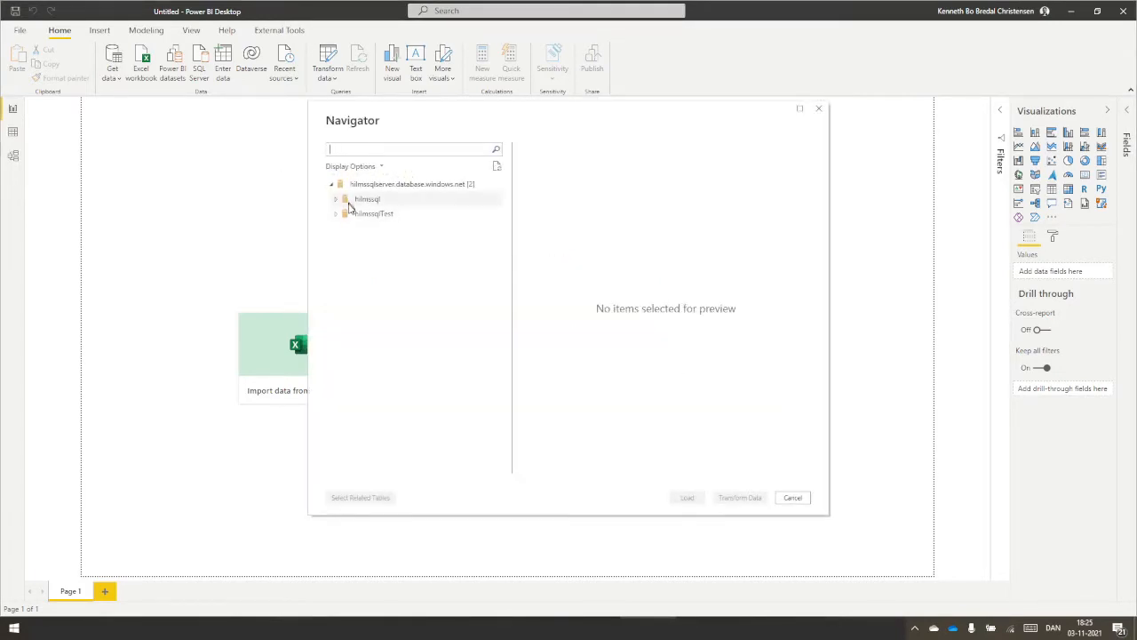
left_click(336, 199)
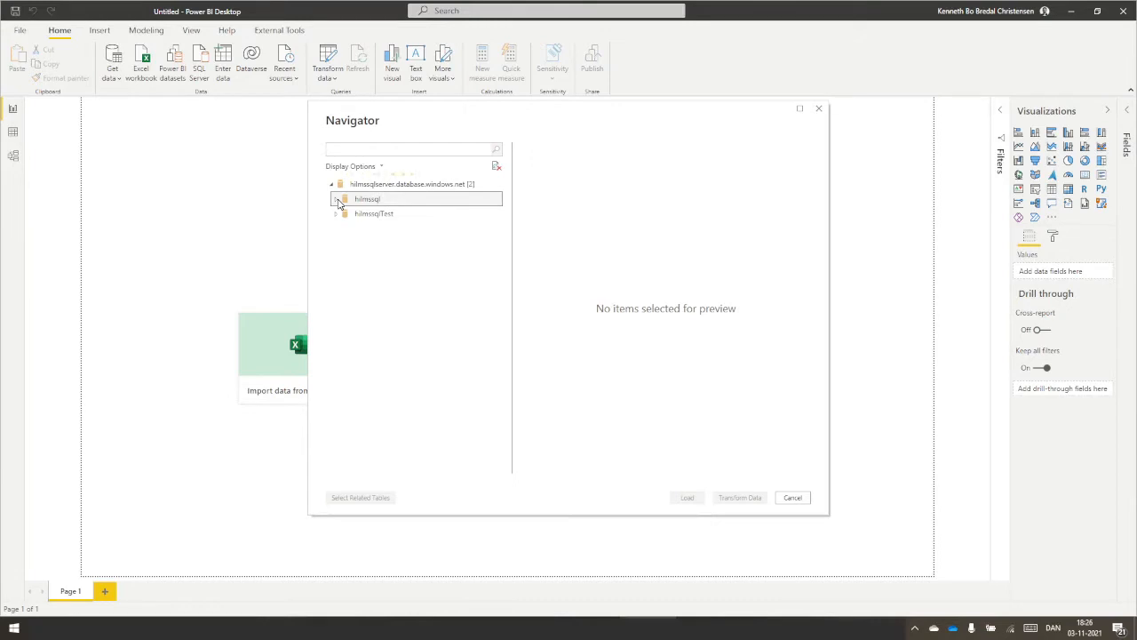
left_click(338, 199)
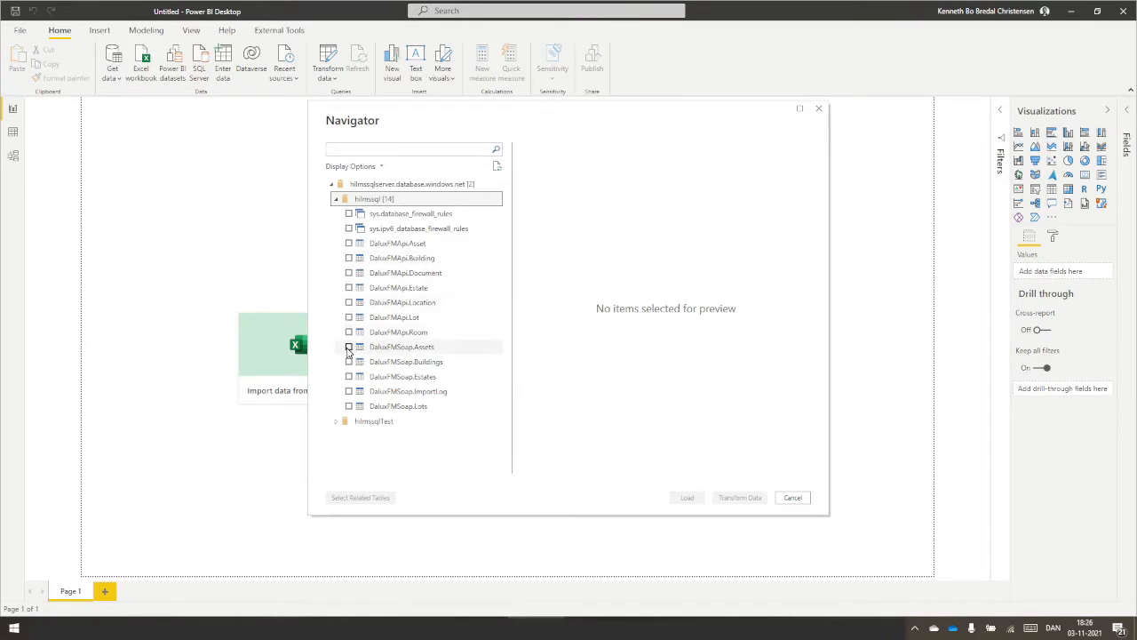
left_click(349, 347)
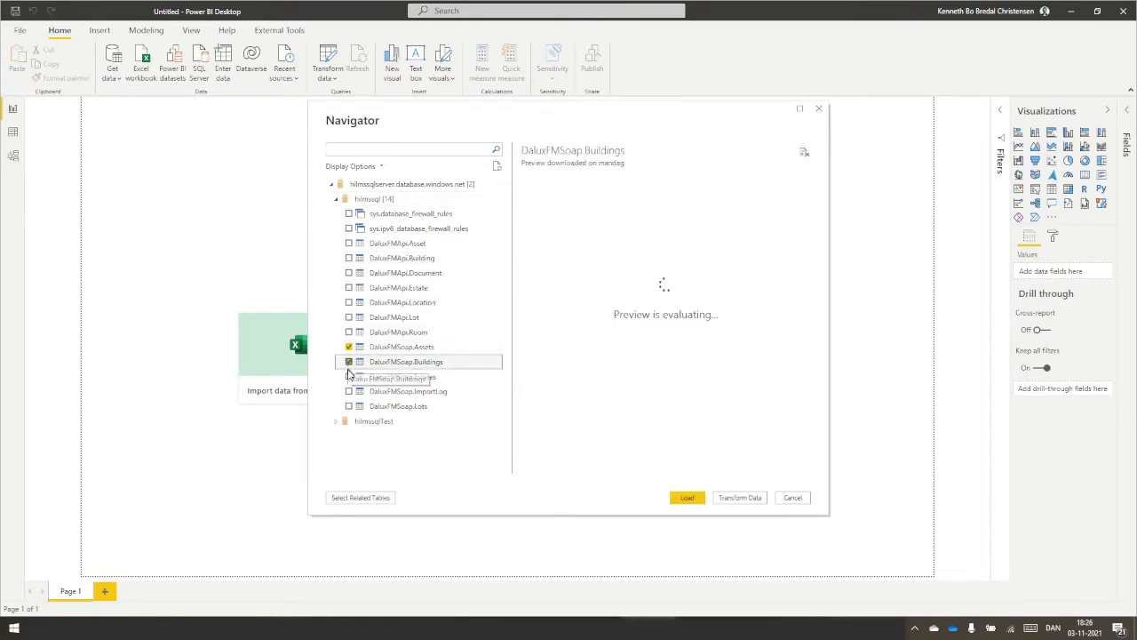
left_click(349, 376)
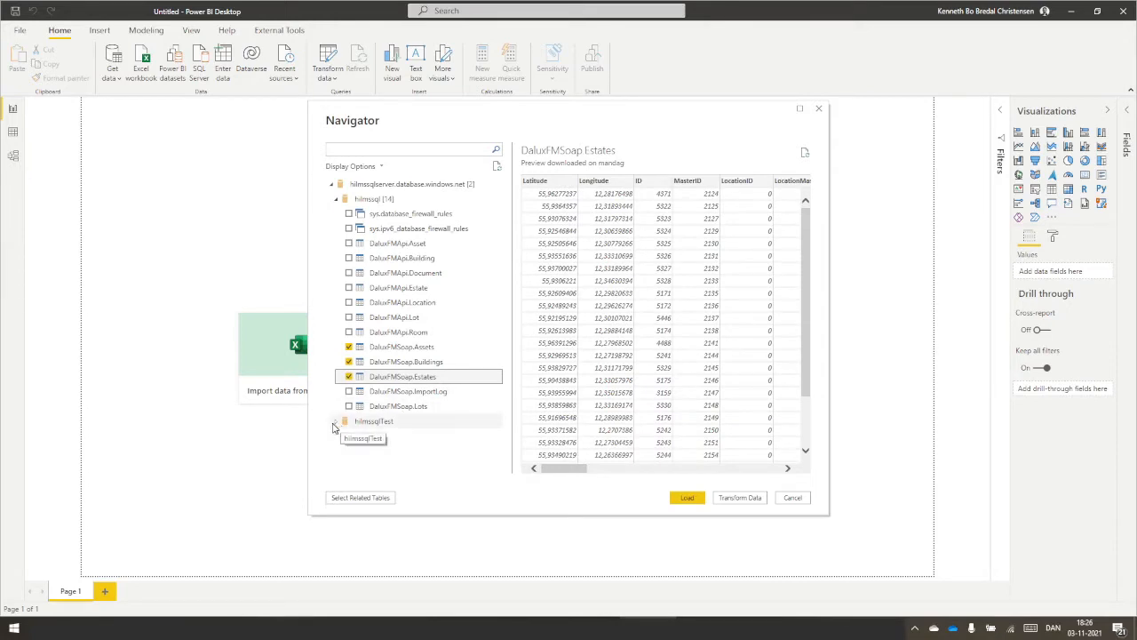
Step: Expand hilmssqlTest and tick MeteringPoints, MeteringPointsDetails, readingsPerDay and readingsPerMonth
left_click(336, 421)
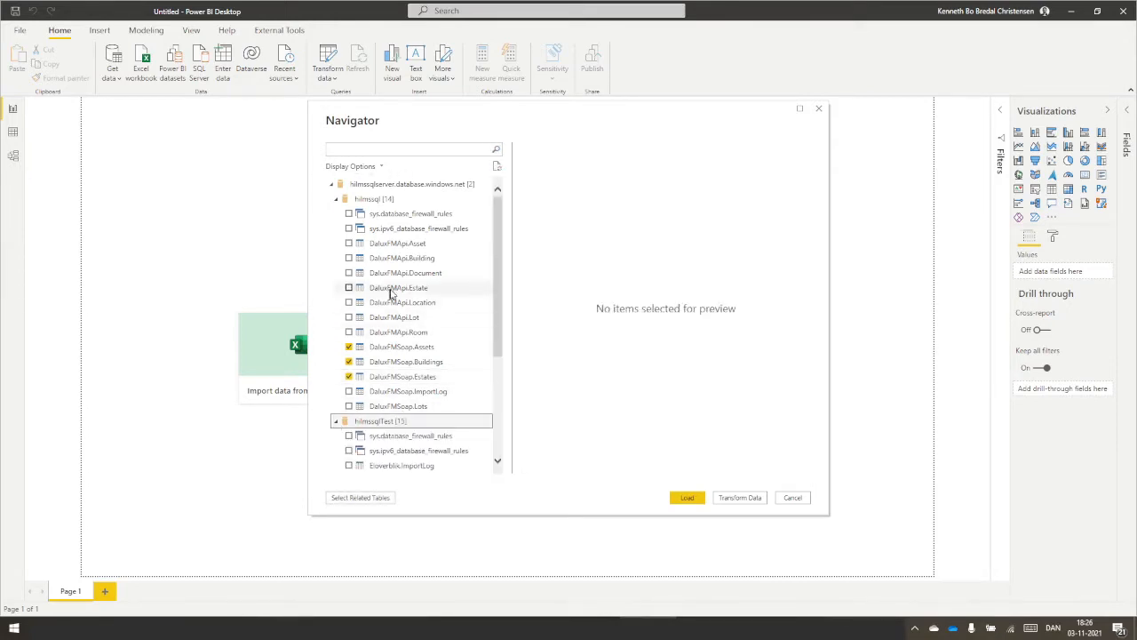
scroll("down", 3)
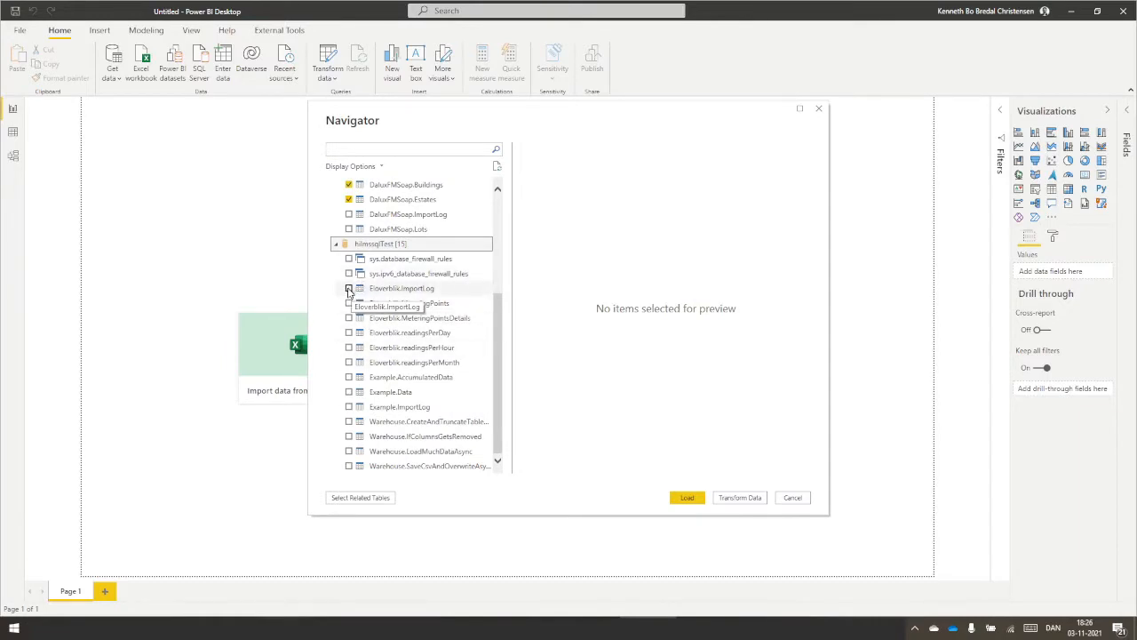
left_click(348, 302)
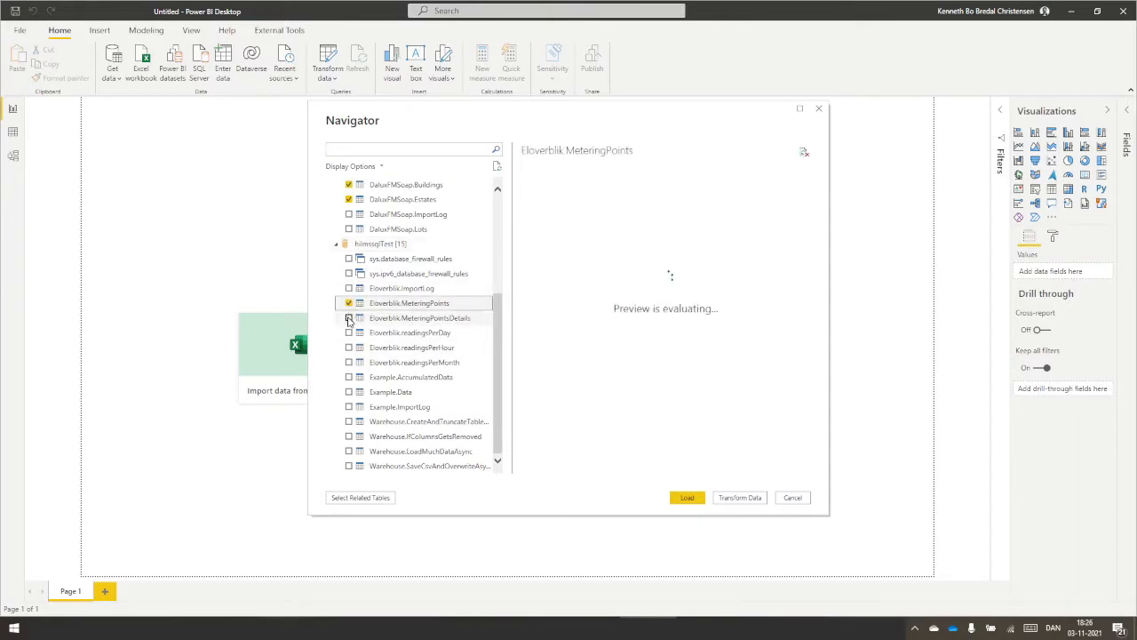
left_click(348, 333)
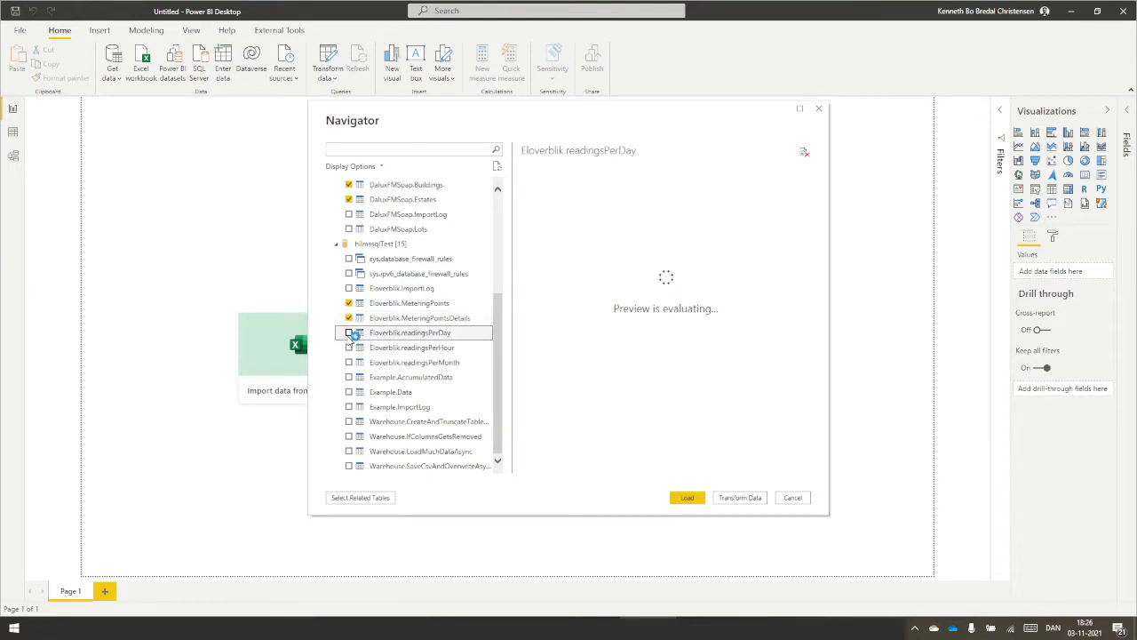
left_click(348, 332)
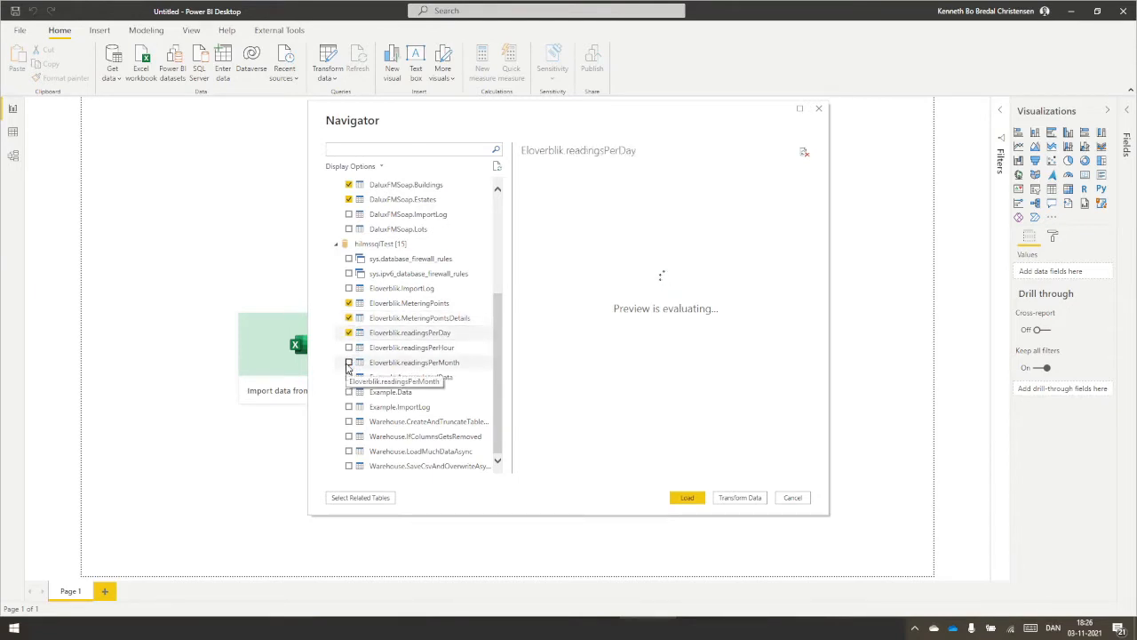
left_click(348, 362)
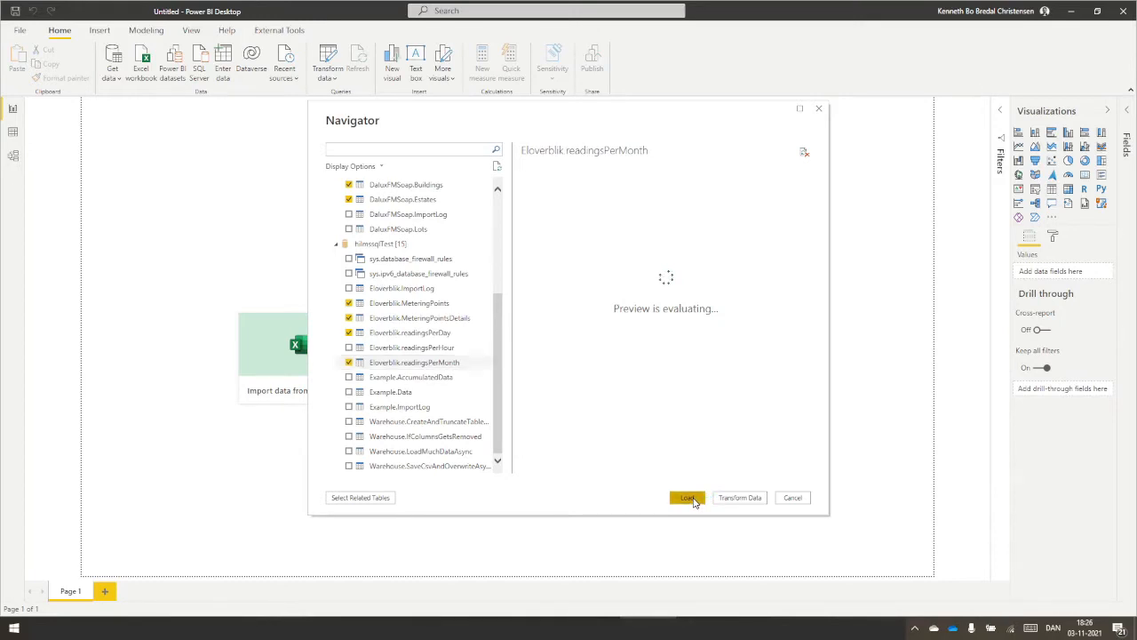
Step: Load the selected tables and apply the pending query changes to the model
left_click(686, 498)
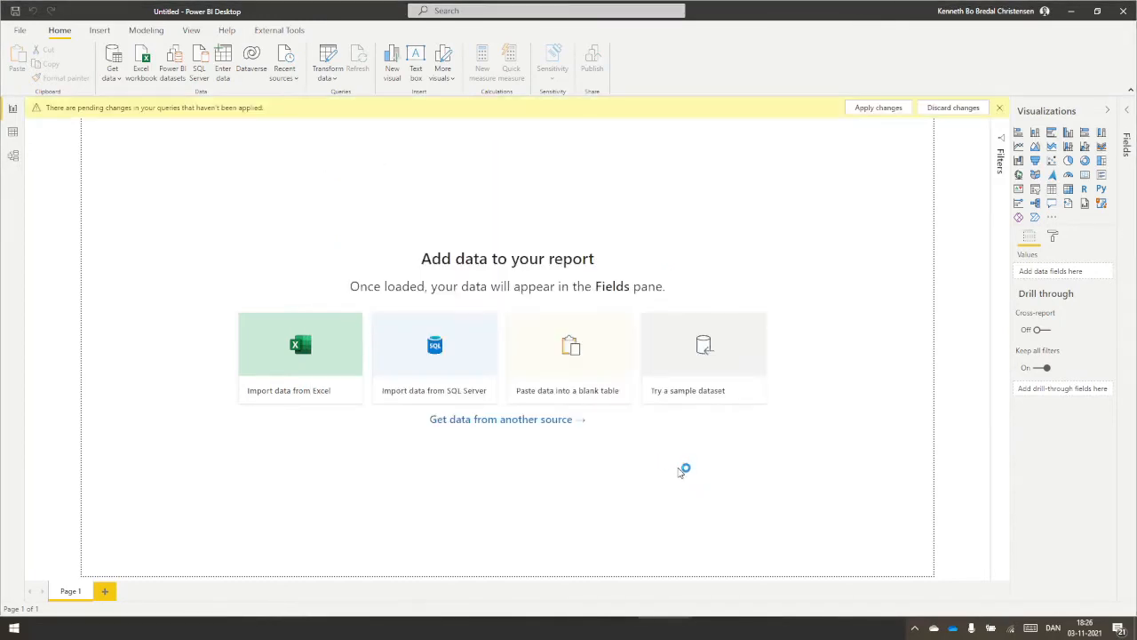
left_click(878, 106)
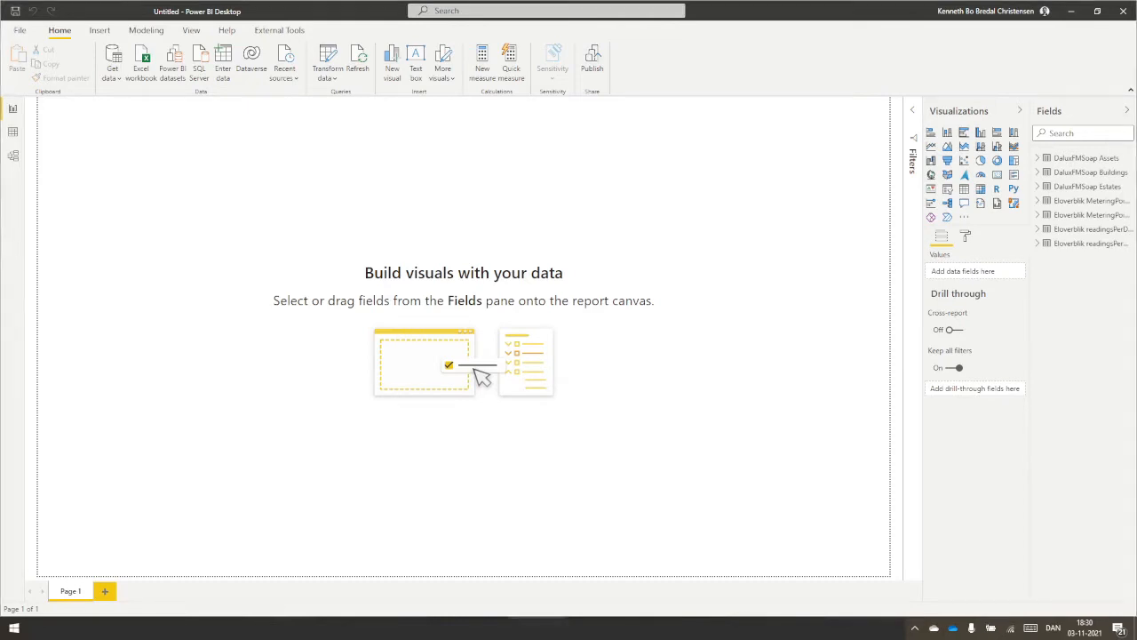
mouse_move(13, 162)
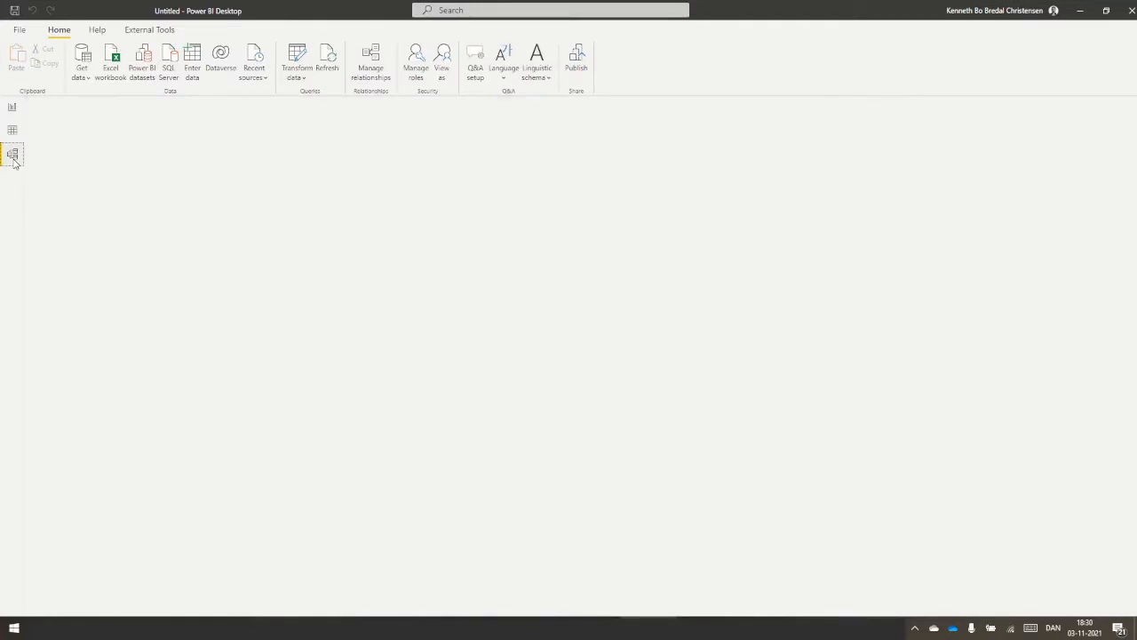
Step: Arrange the Assets and readings table cards beside MeteringPoints in the model diagram
left_click(13, 156)
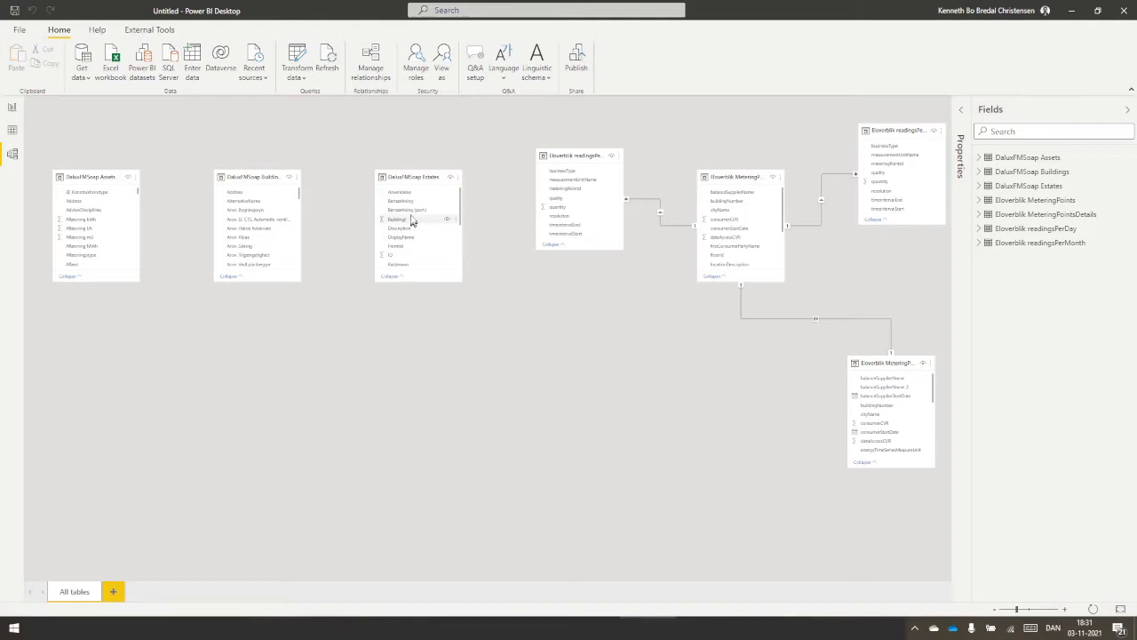
mouse_move(89, 176)
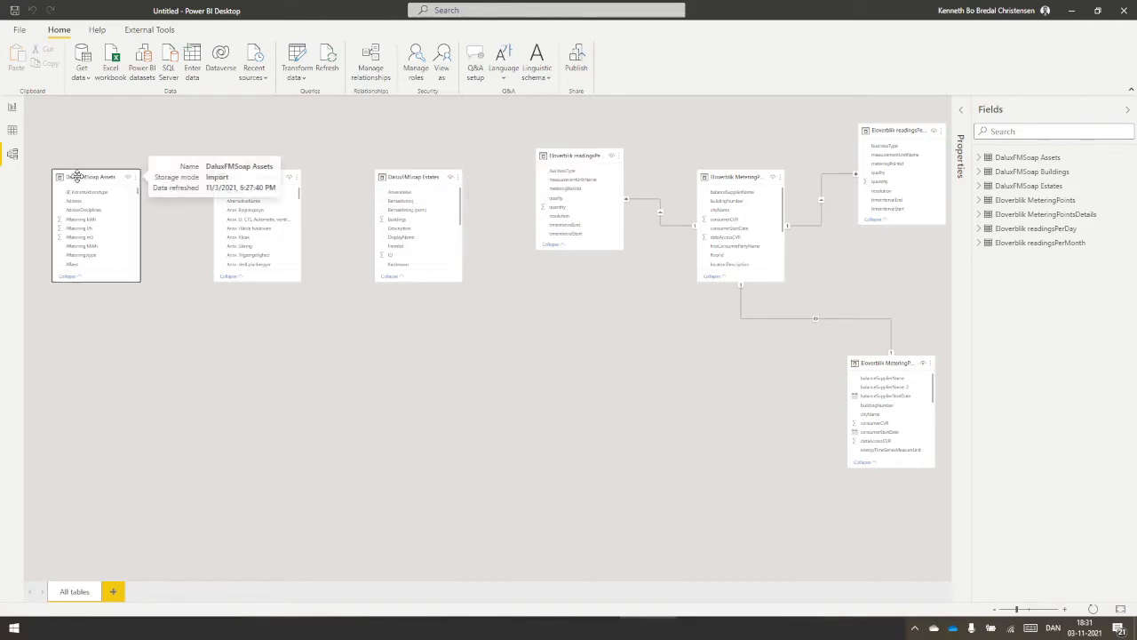
left_click_drag(96, 176, 620, 280)
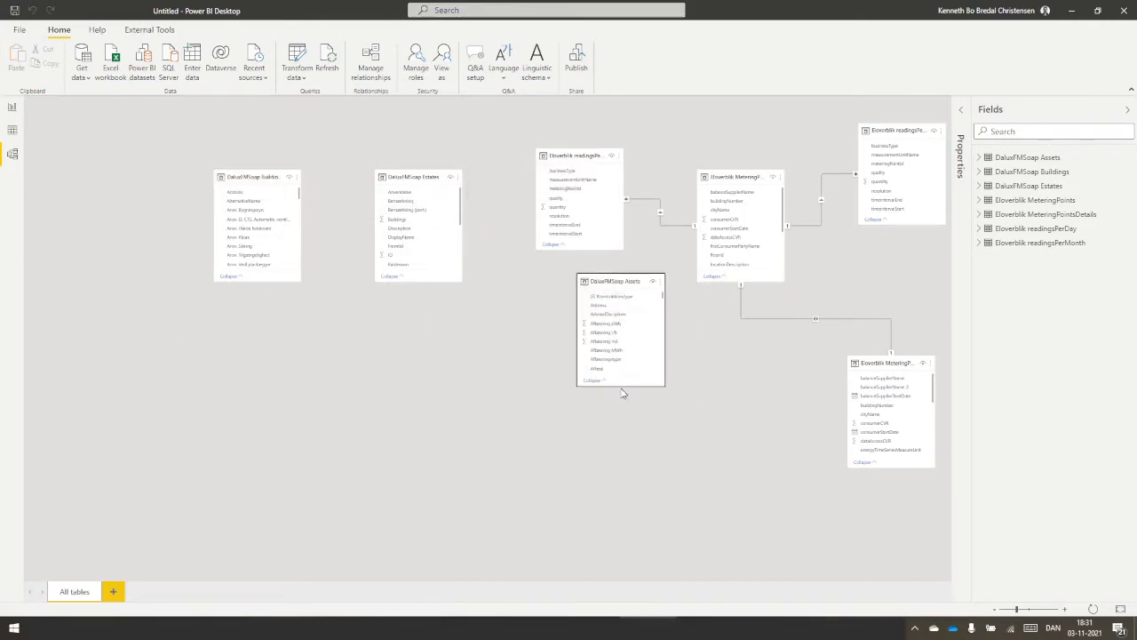
left_click_drag(615, 281, 499, 320)
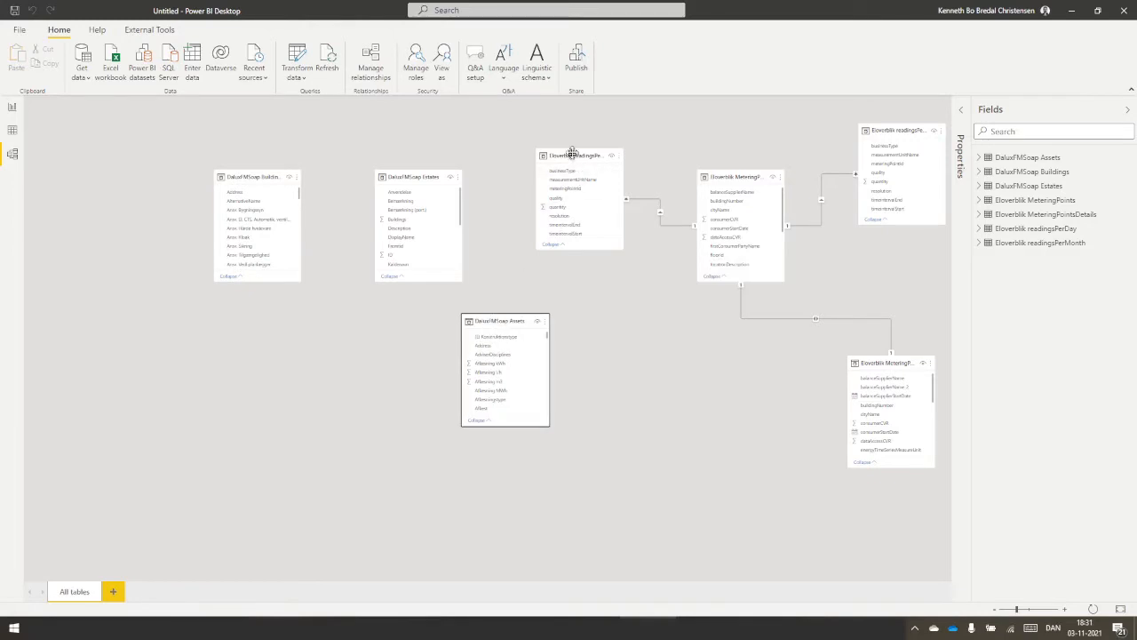
left_click_drag(578, 157, 722, 352)
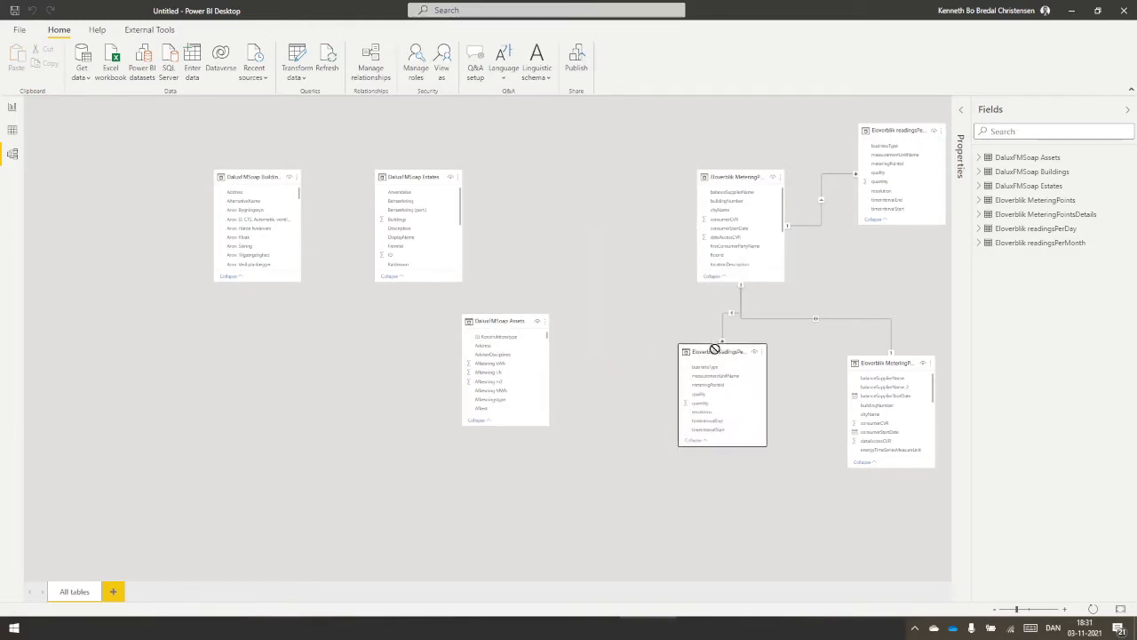
left_click_drag(888, 362, 821, 345)
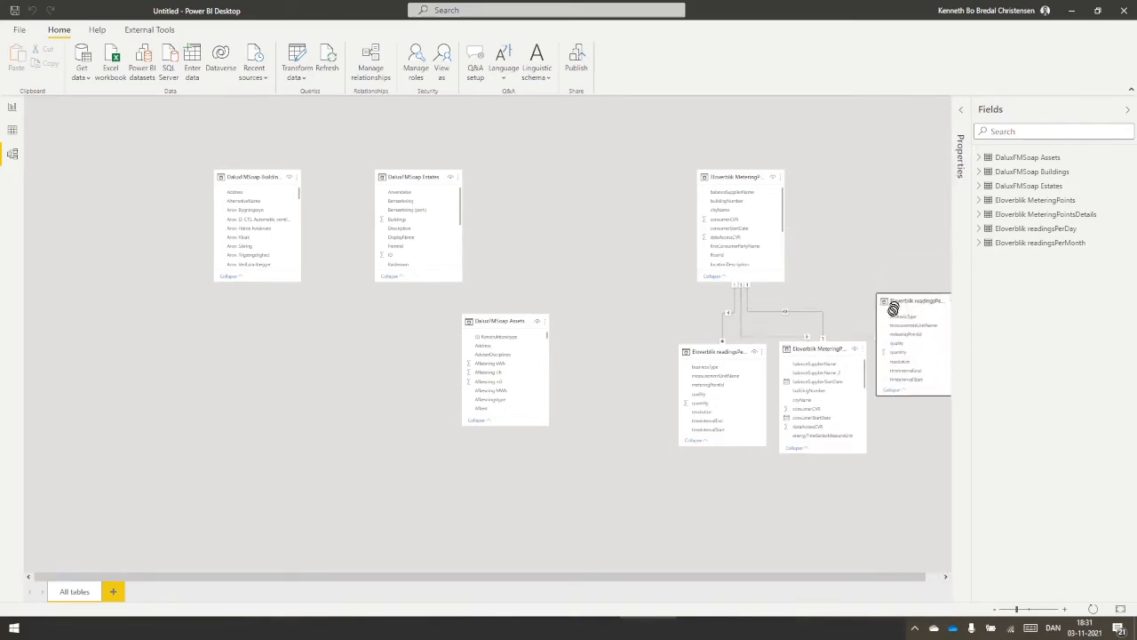
left_click_drag(913, 301, 632, 357)
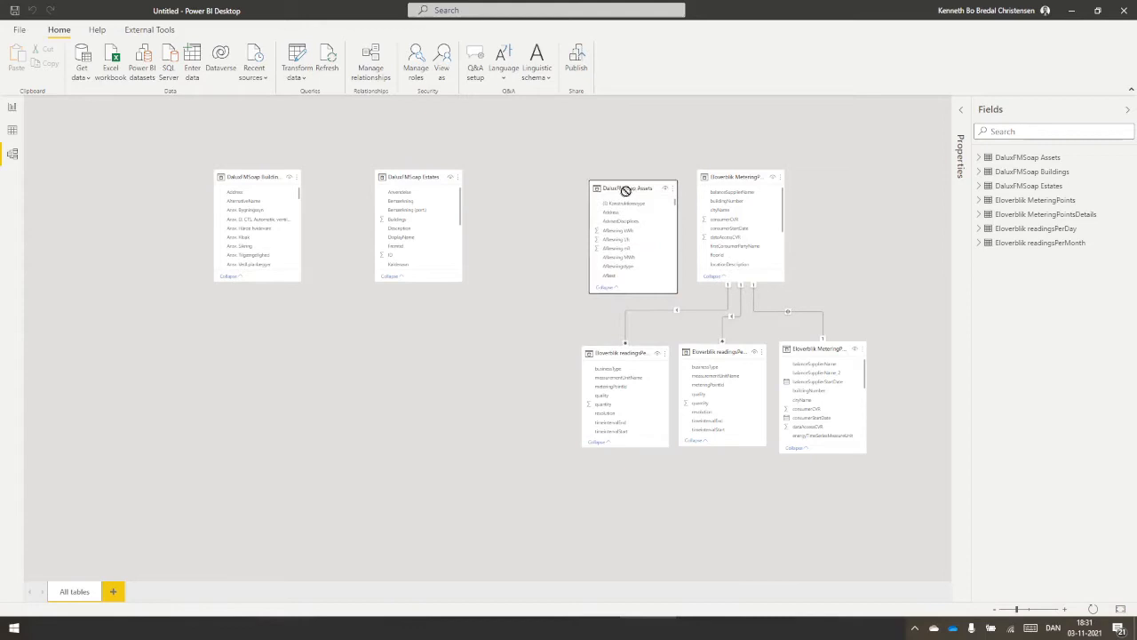
left_click_drag(626, 188, 550, 181)
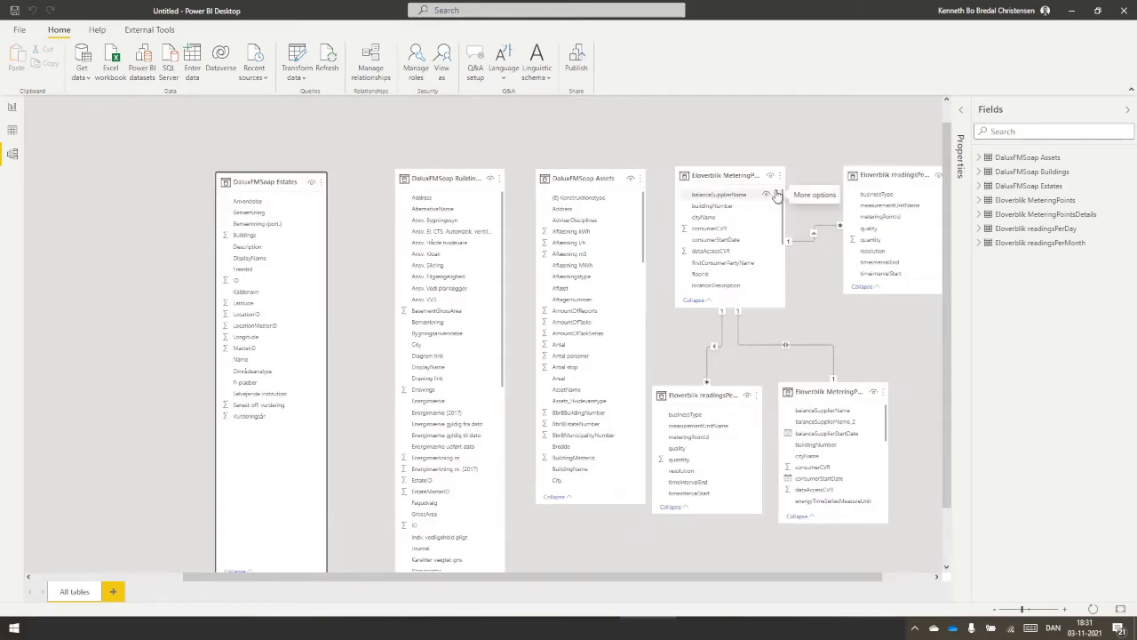
mouse_move(732, 174)
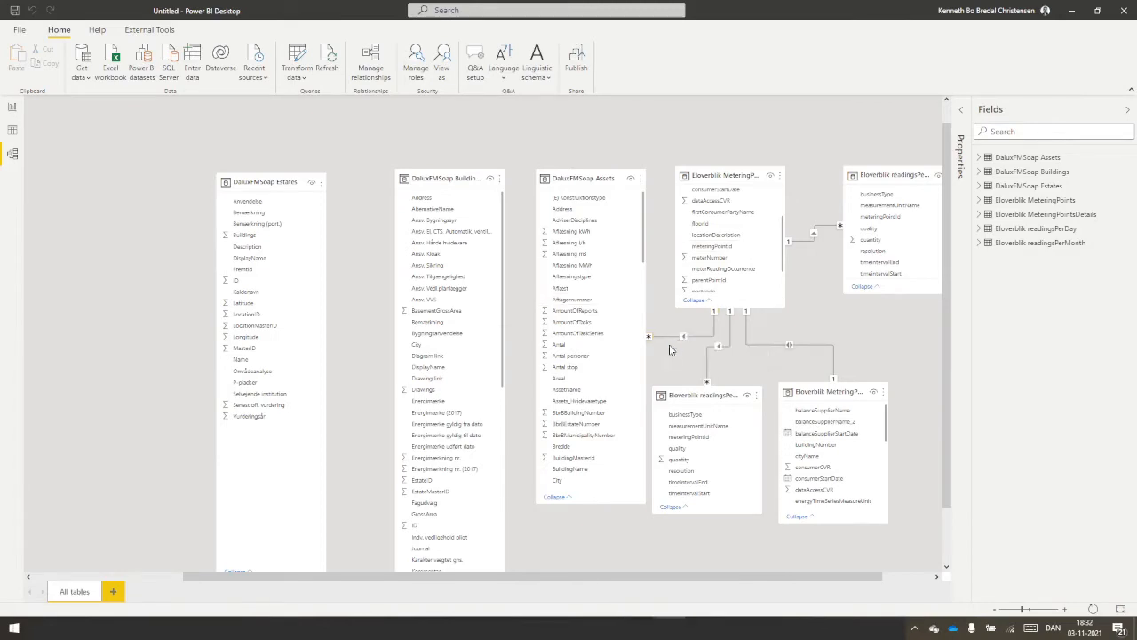
mouse_move(672, 352)
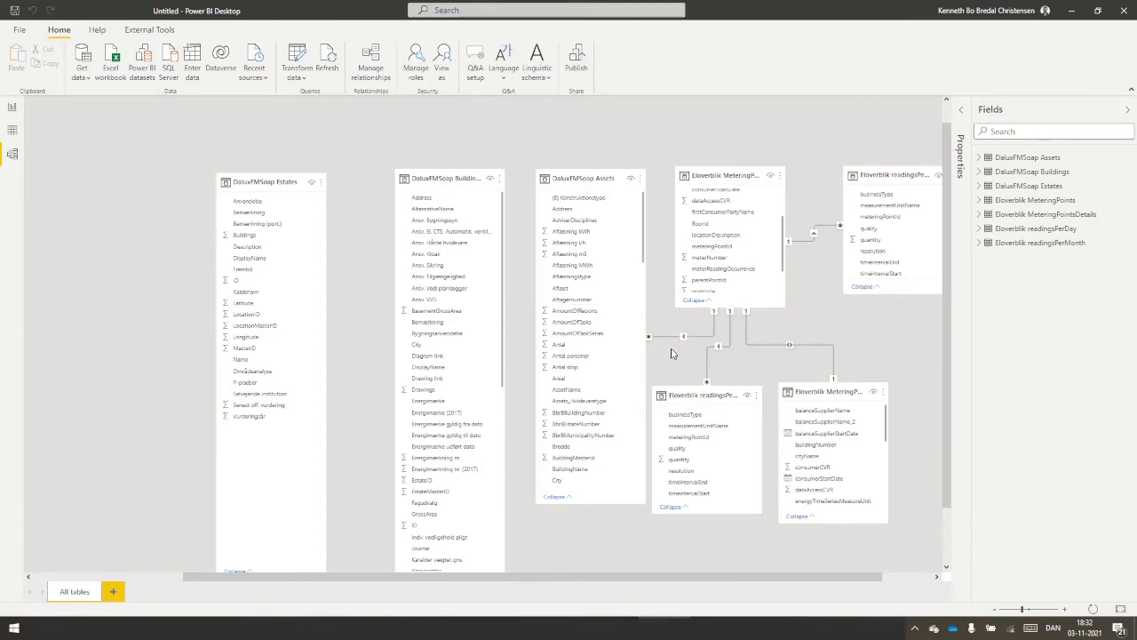
mouse_move(677, 350)
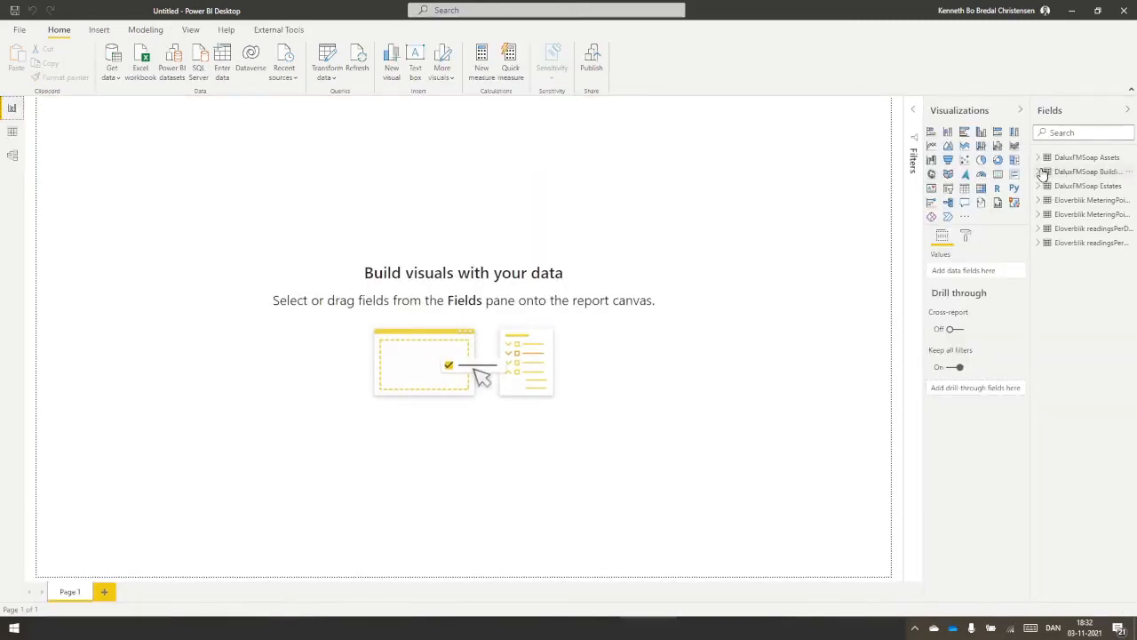
Step: Select the Buildings table and launch Transform data from the Home ribbon
left_click(1087, 170)
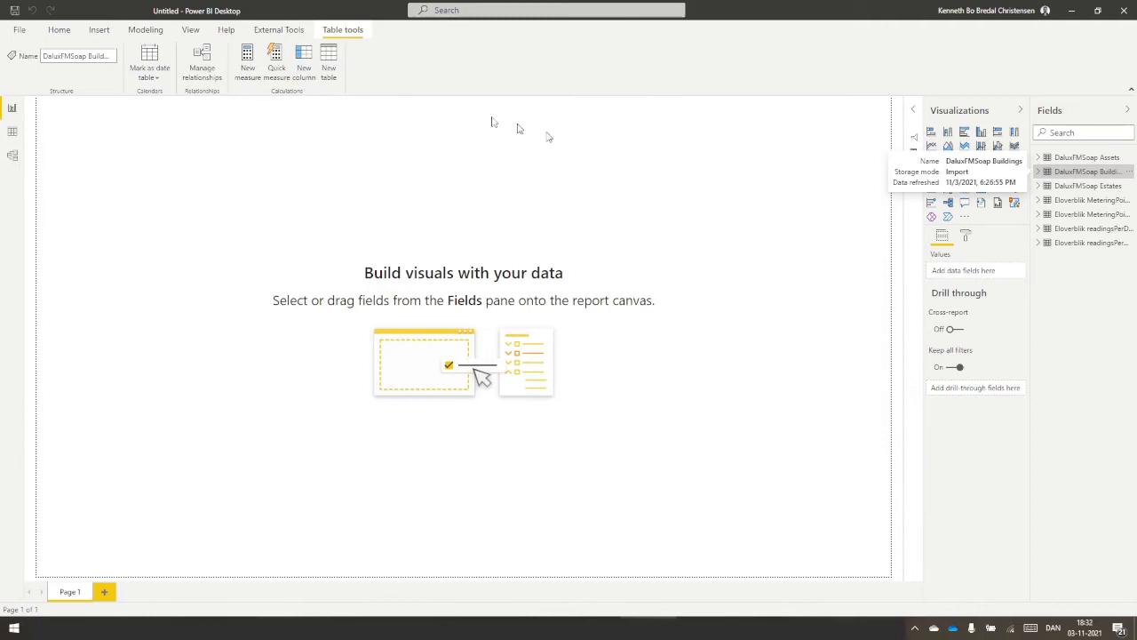
left_click(58, 28)
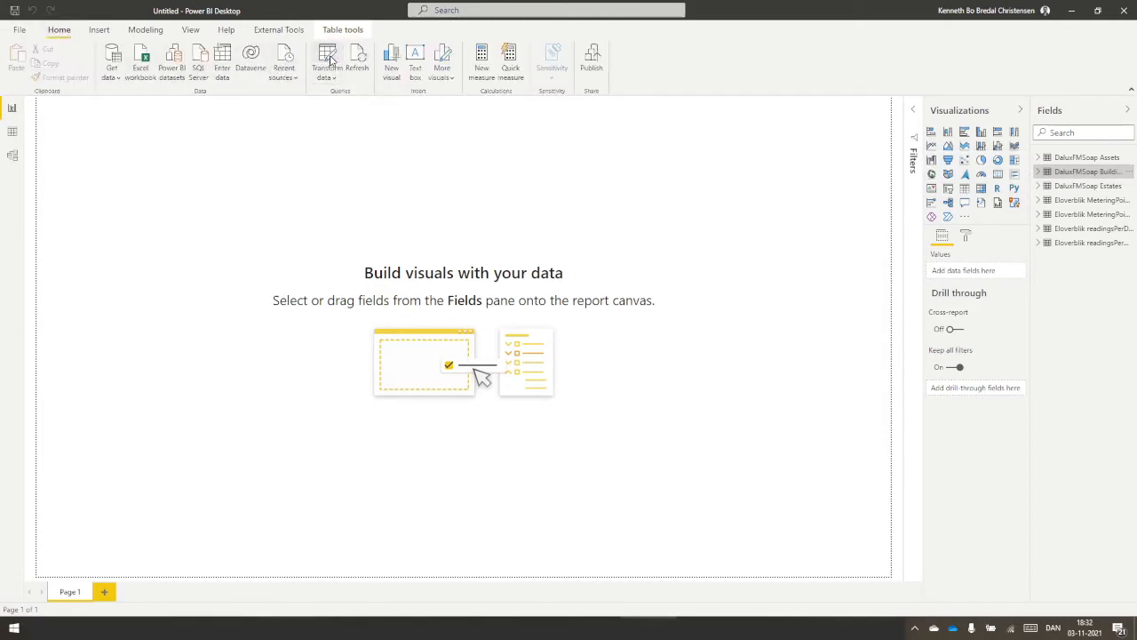
left_click(327, 56)
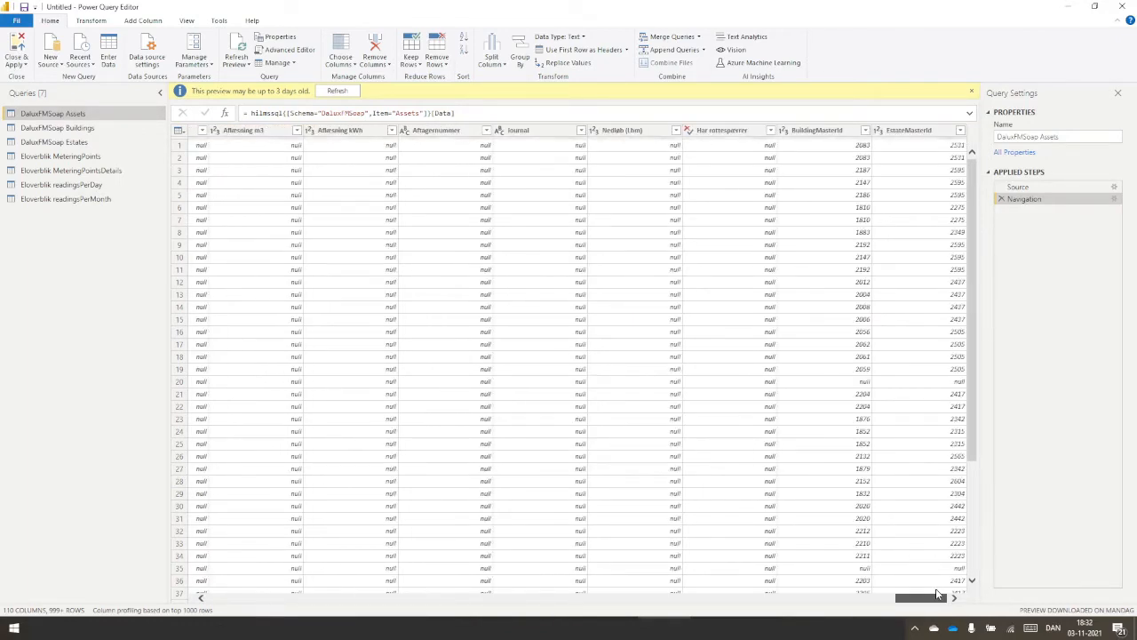
Step: Filter (null) out of the Assets Afhaengnummer column, then Close & Apply the queries
left_click(435, 129)
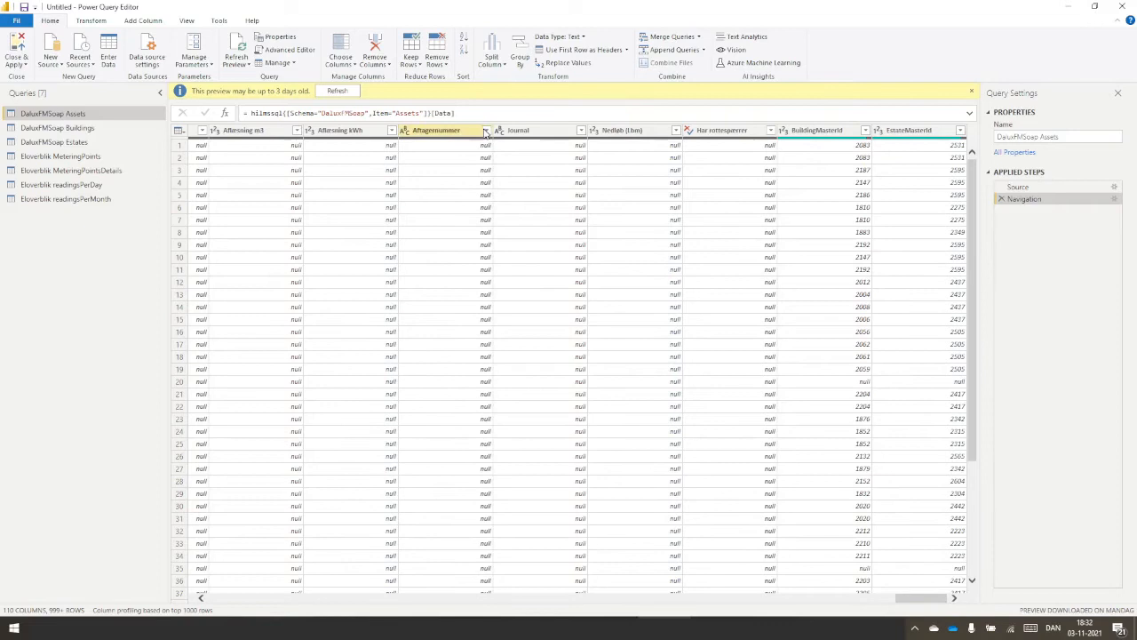
left_click(487, 130)
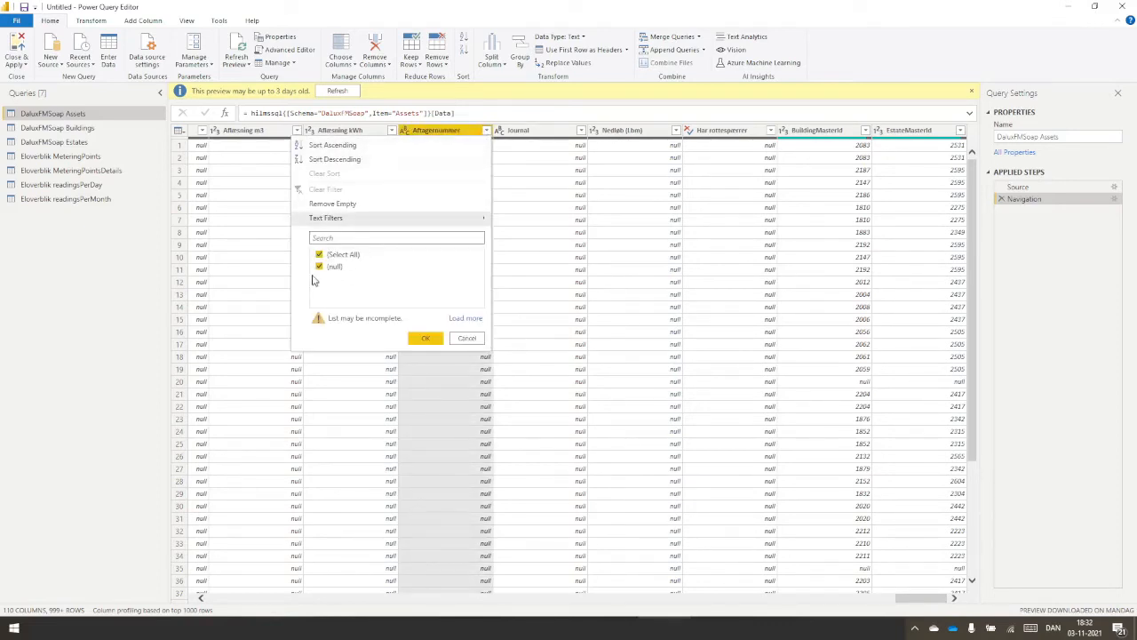
left_click(319, 254)
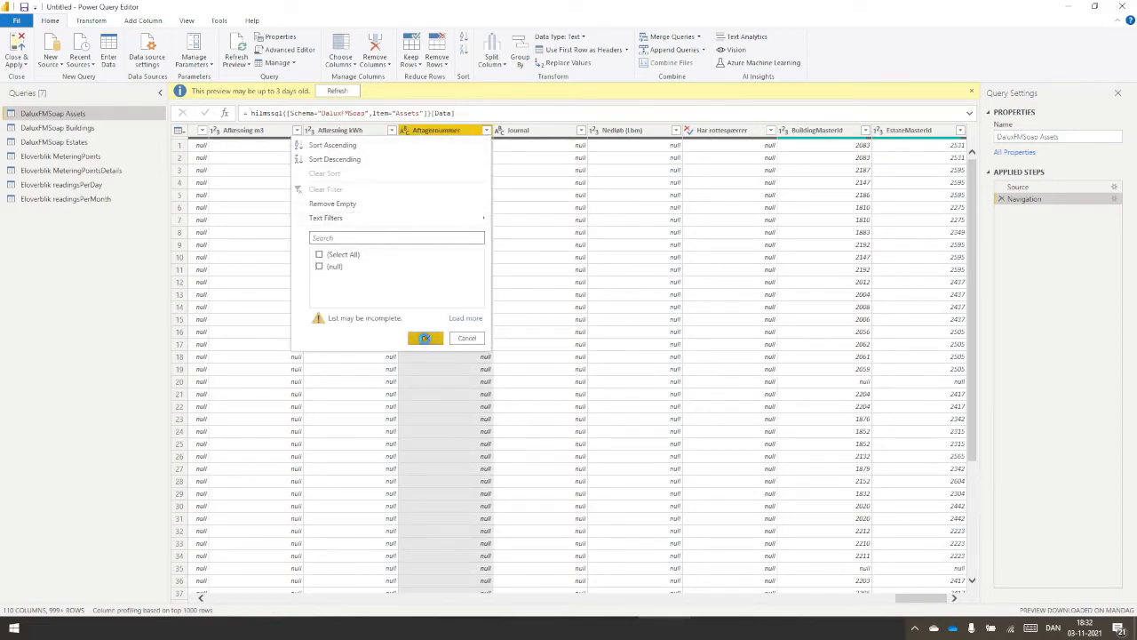
left_click(424, 338)
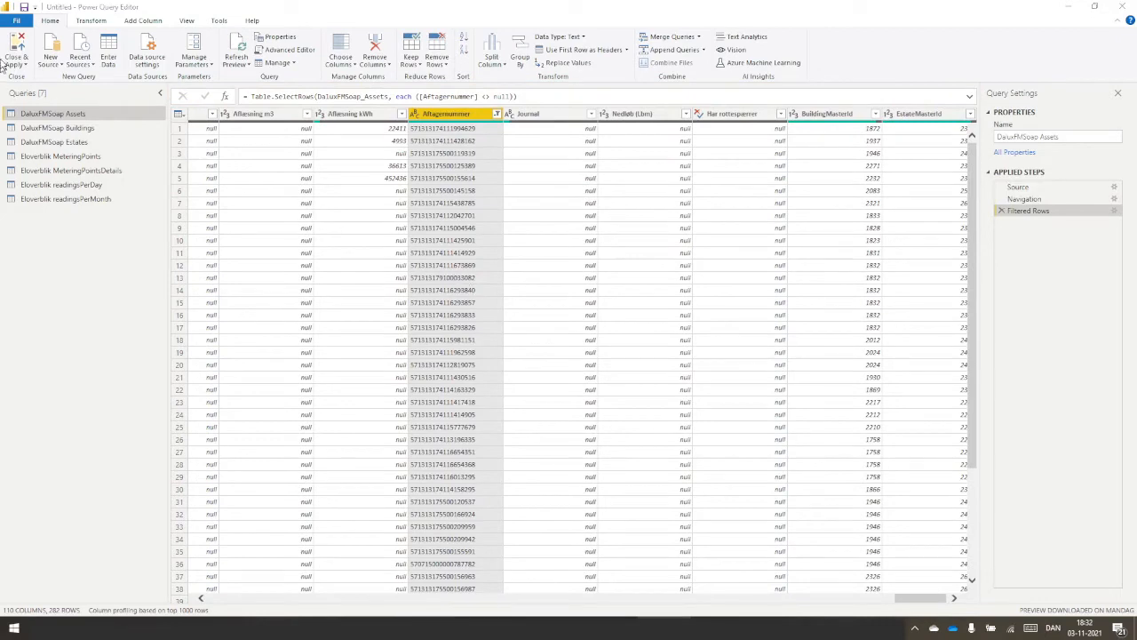
left_click(16, 53)
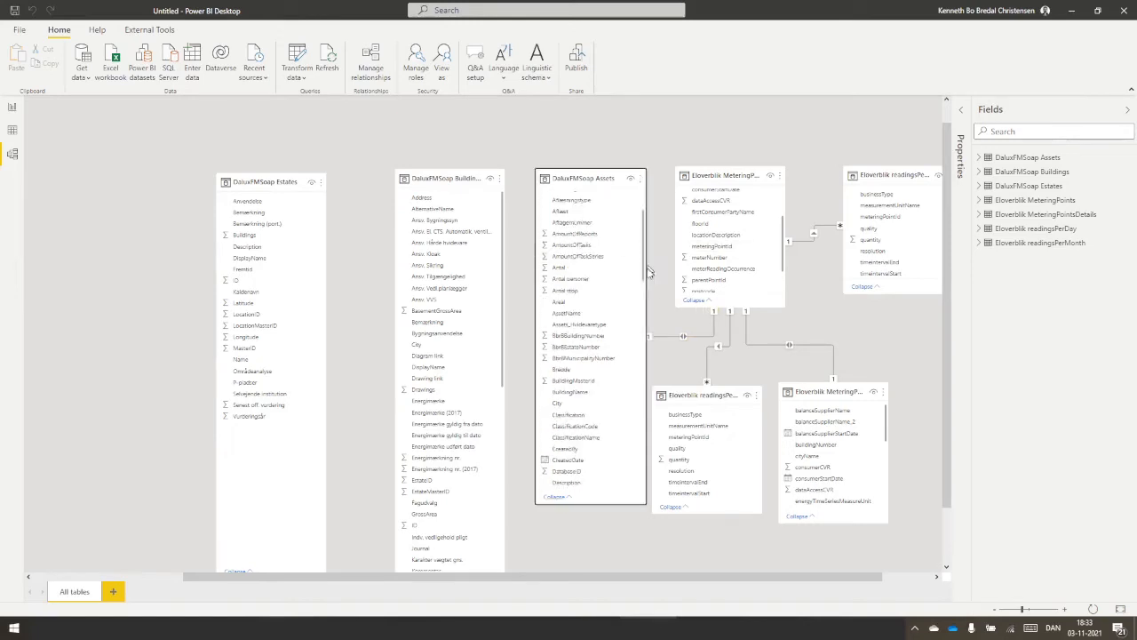
Step: Scroll the model diagram to line up Assets BuildingMasterId with the Buildings ID fields
scroll("down", 3)
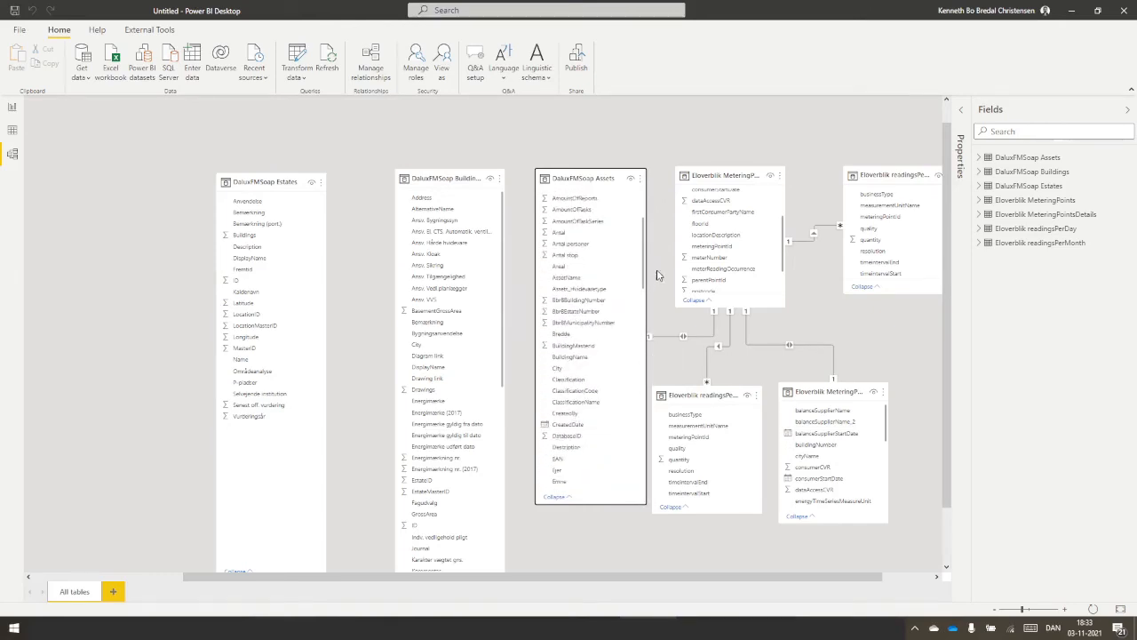
scroll("down", 3)
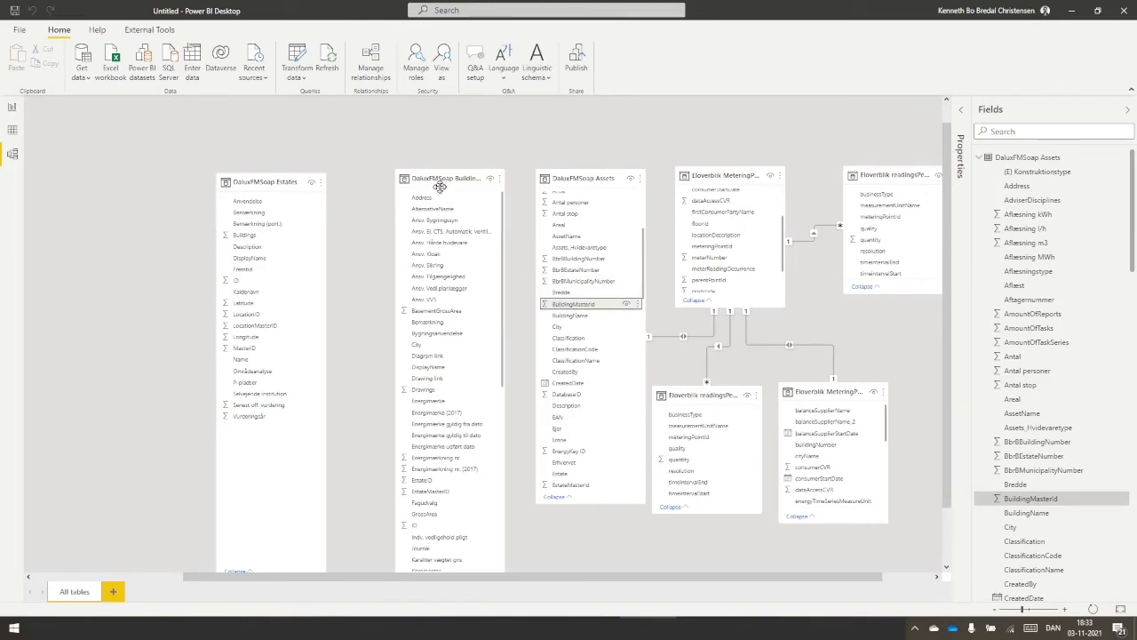
mouse_move(444, 178)
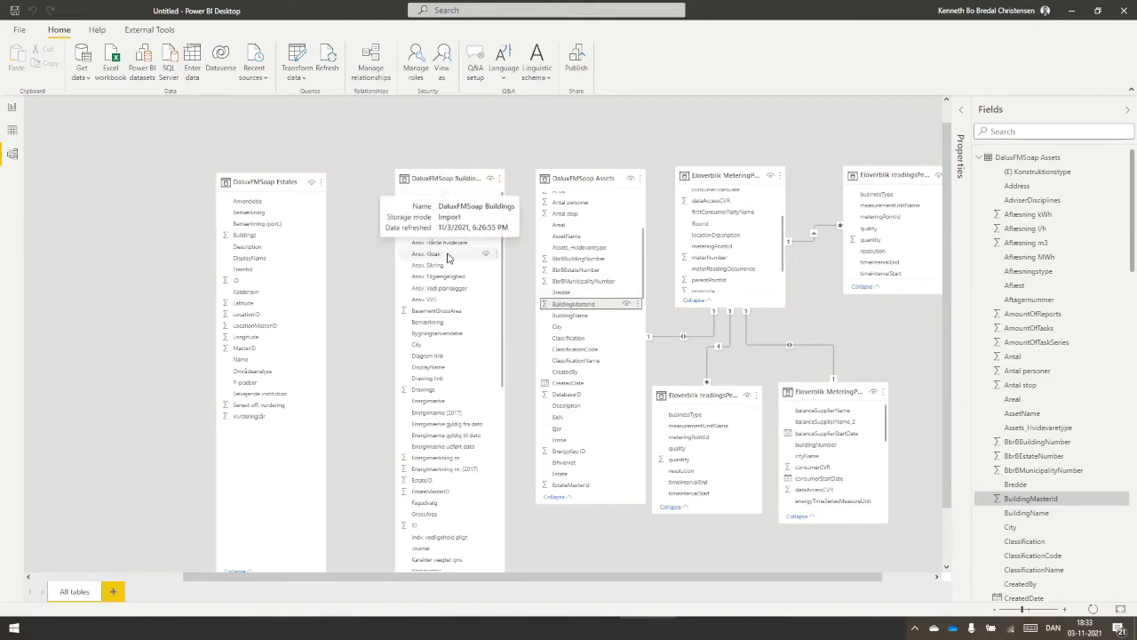
scroll("down", 3)
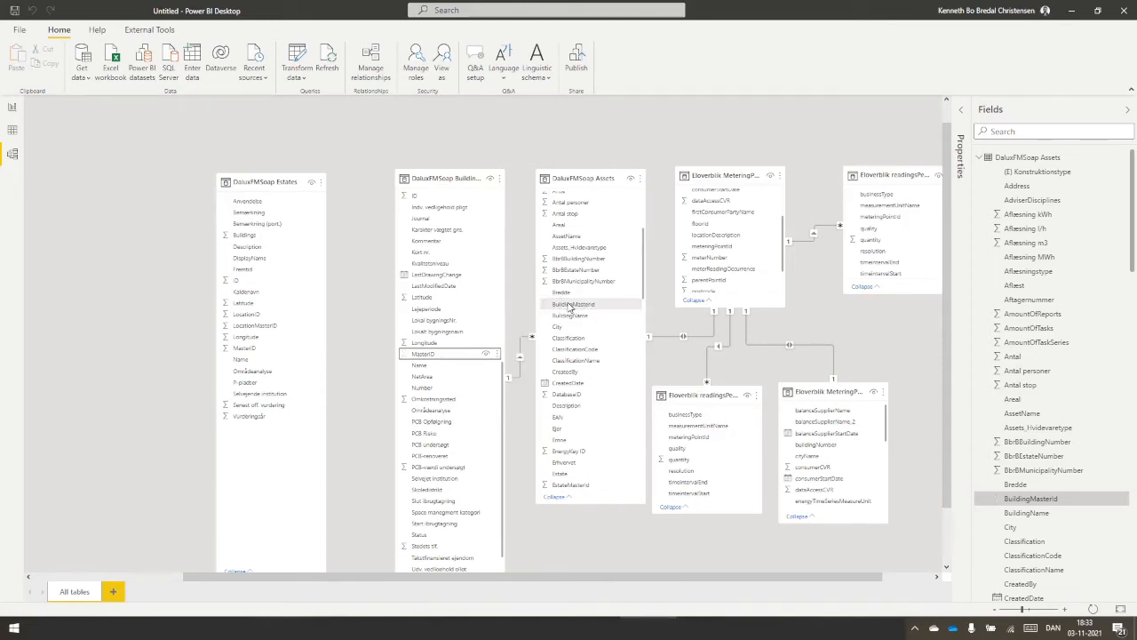
mouse_move(548, 341)
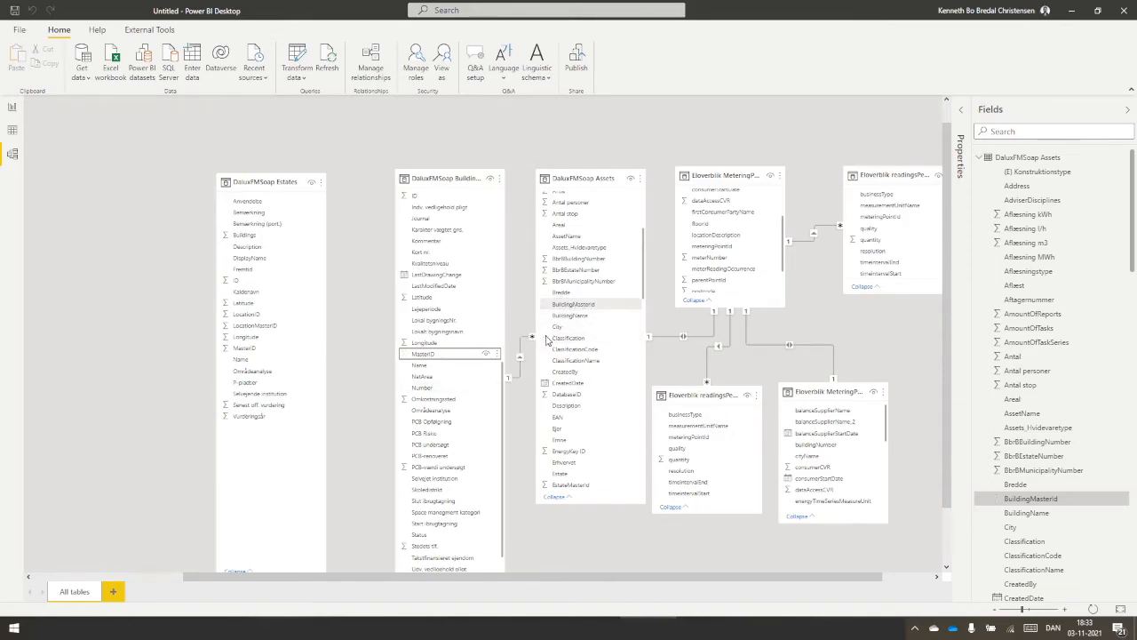
mouse_move(476, 309)
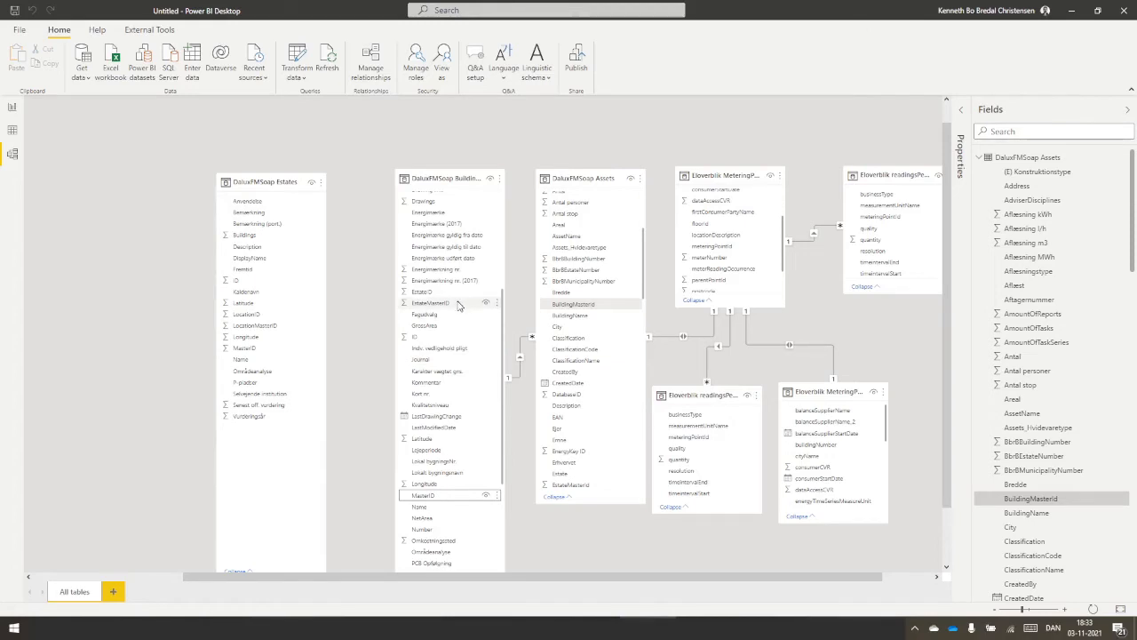
mouse_move(286, 181)
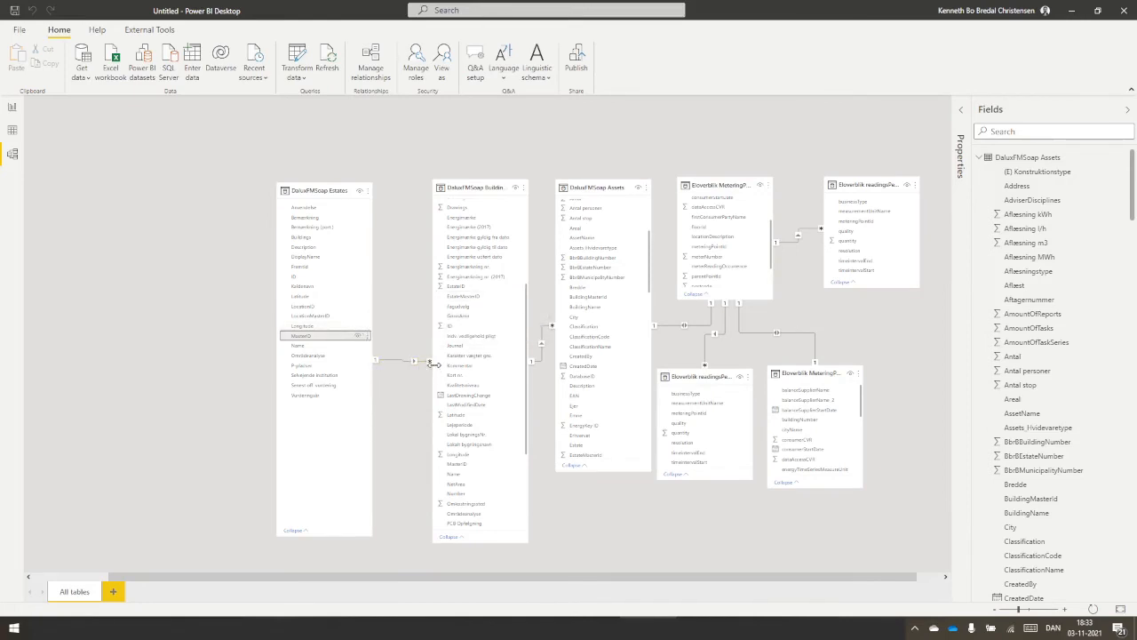
mouse_move(721, 382)
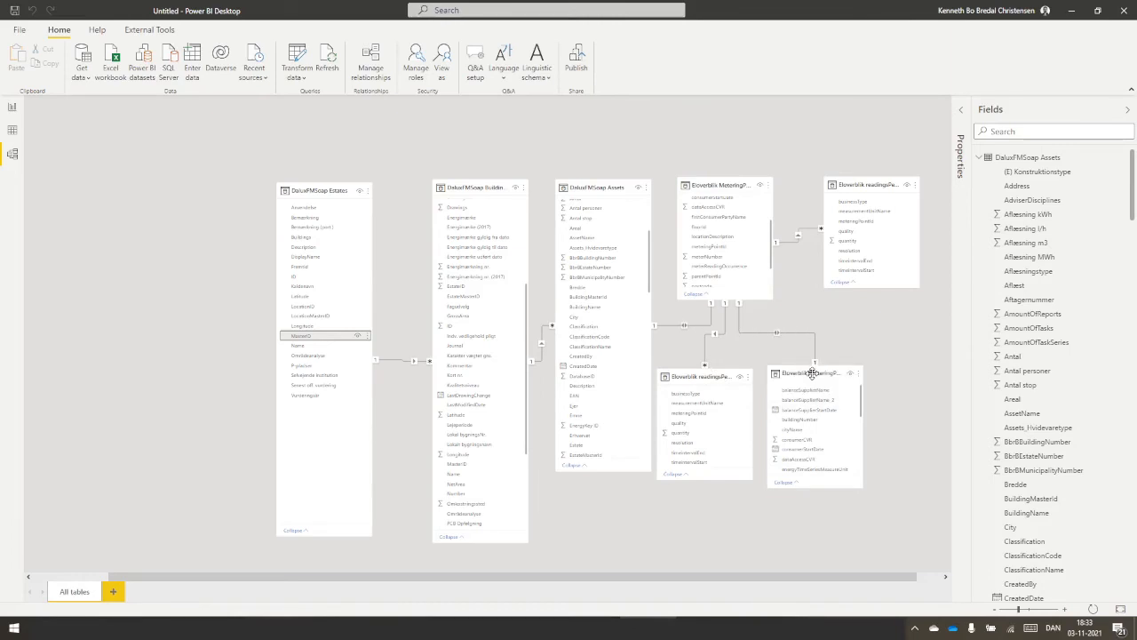
mouse_move(810, 373)
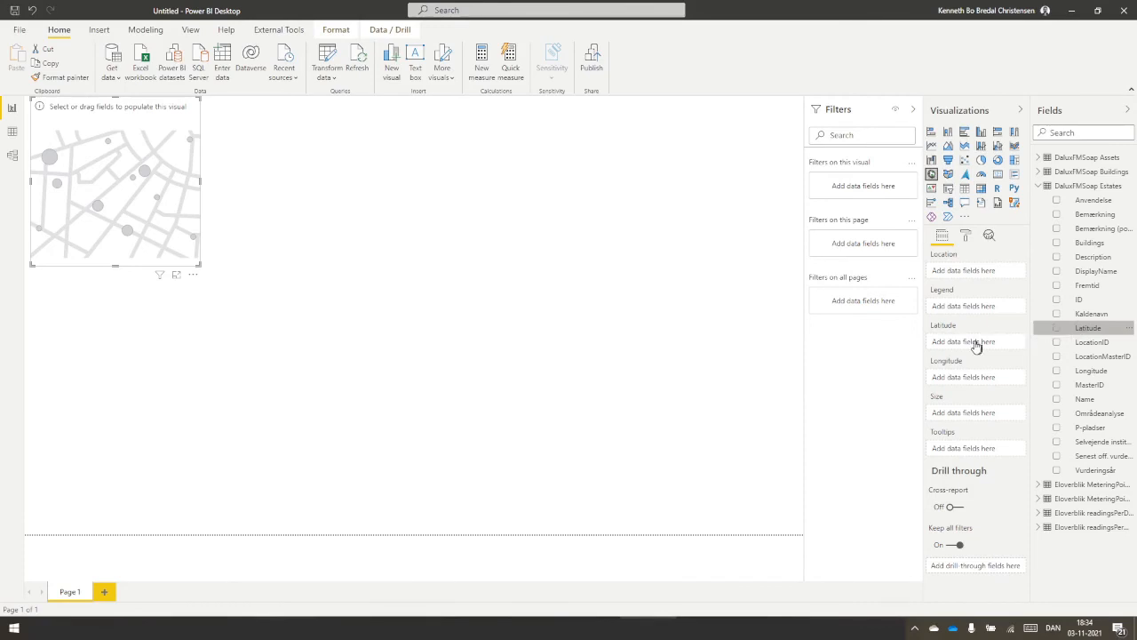
Step: Tick Estates Latitude and Longitude so the map plots estate locations
left_click(1055, 326)
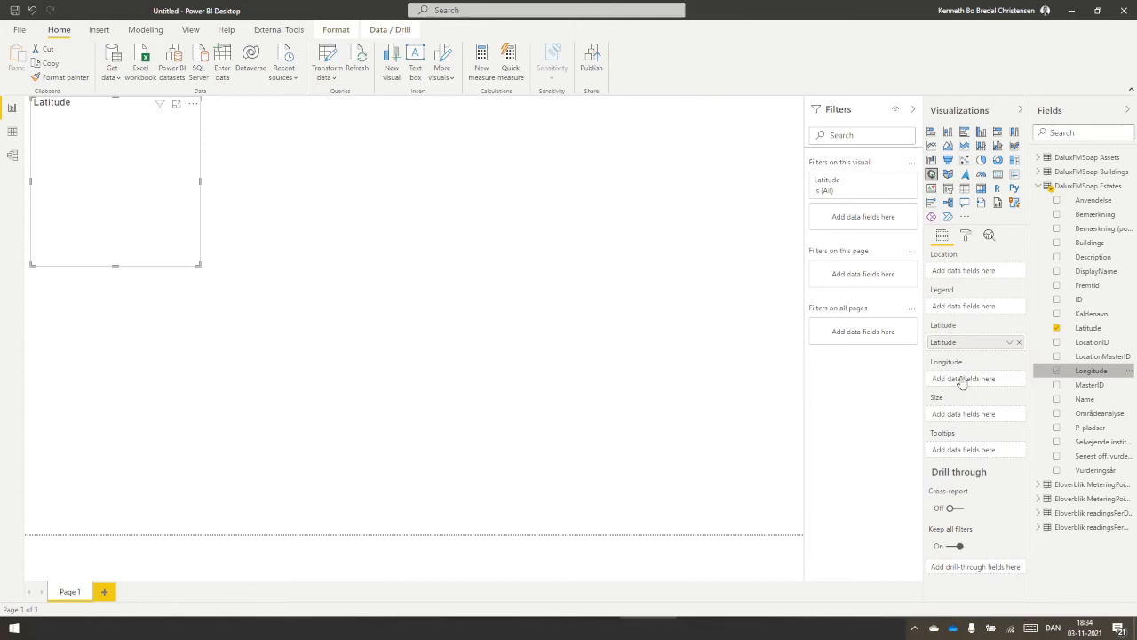
left_click(1055, 371)
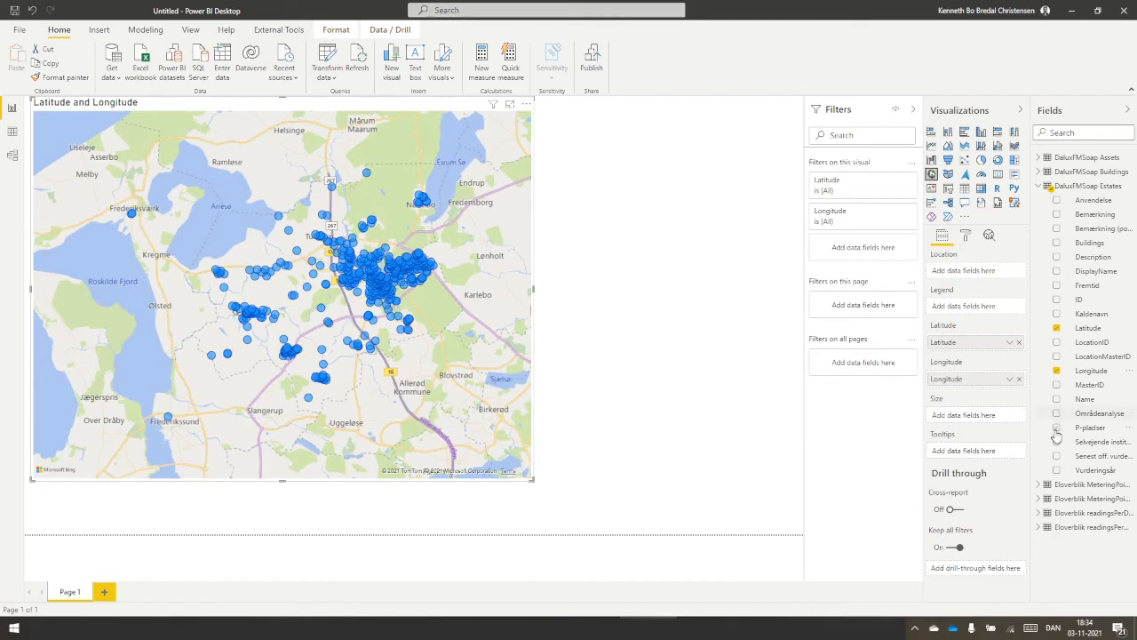
mouse_move(1057, 529)
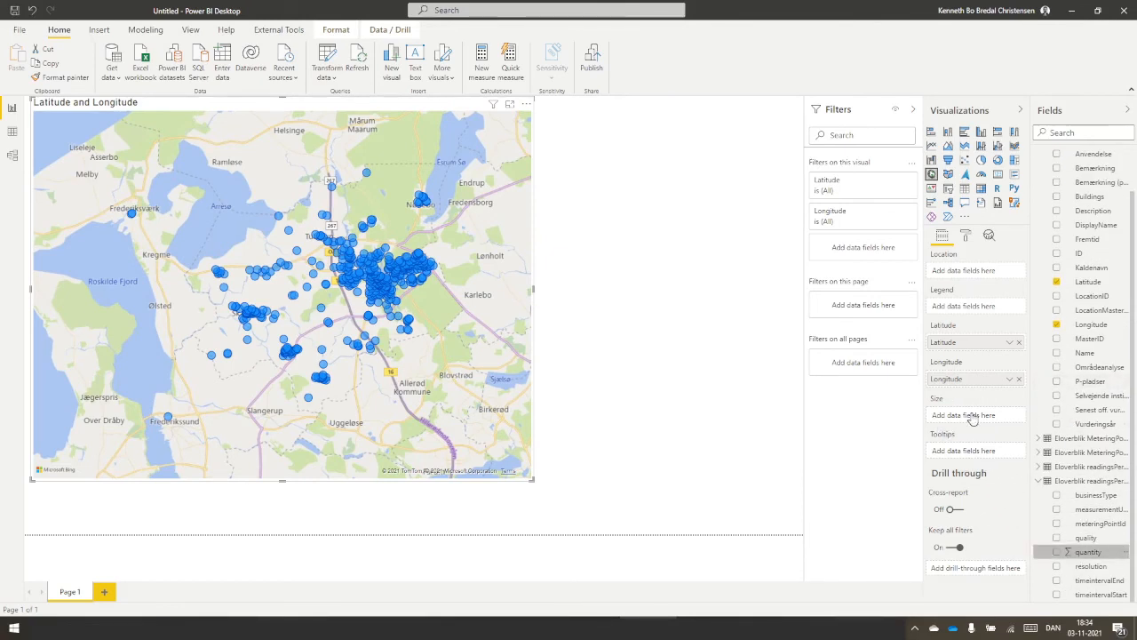
Step: Size the estate map bubbles by reading quantity
left_click(1087, 551)
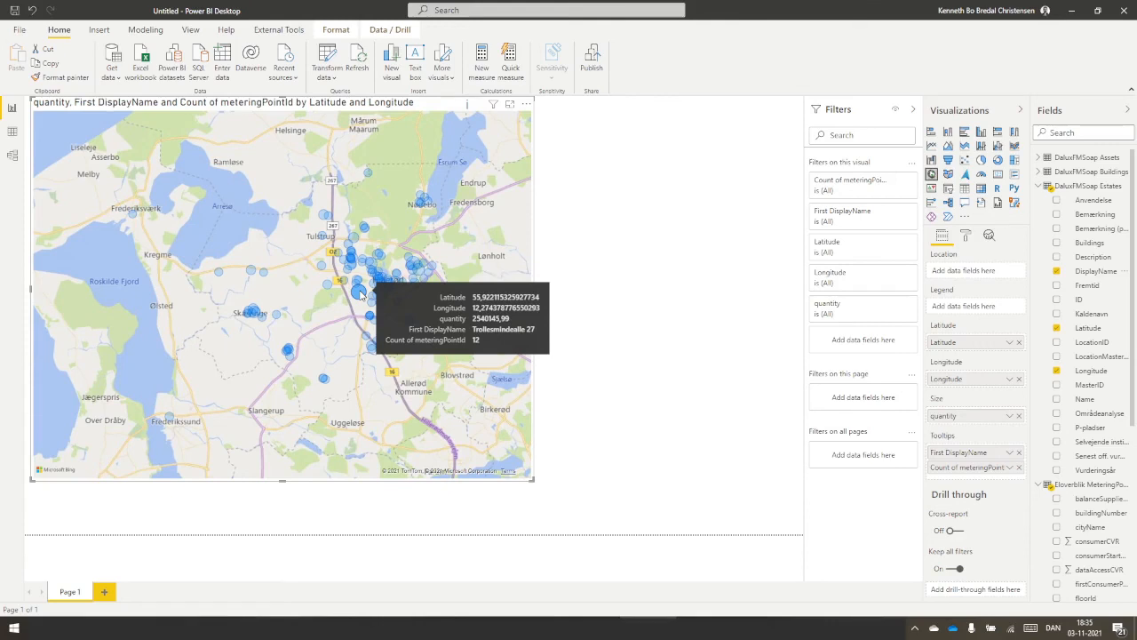
mouse_move(583, 295)
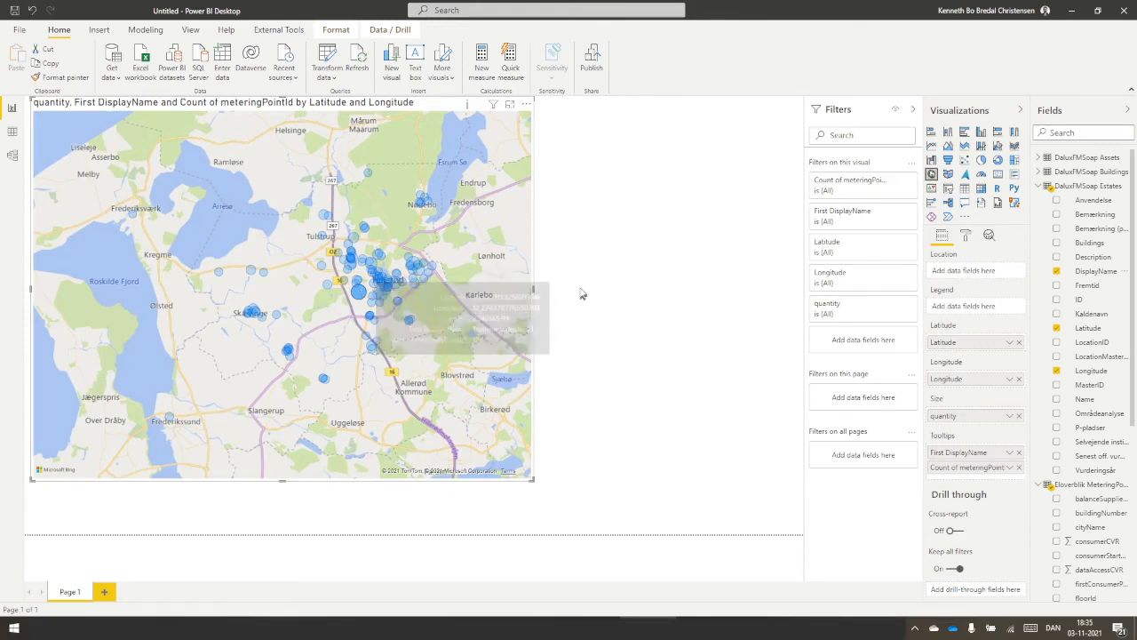
mouse_move(584, 288)
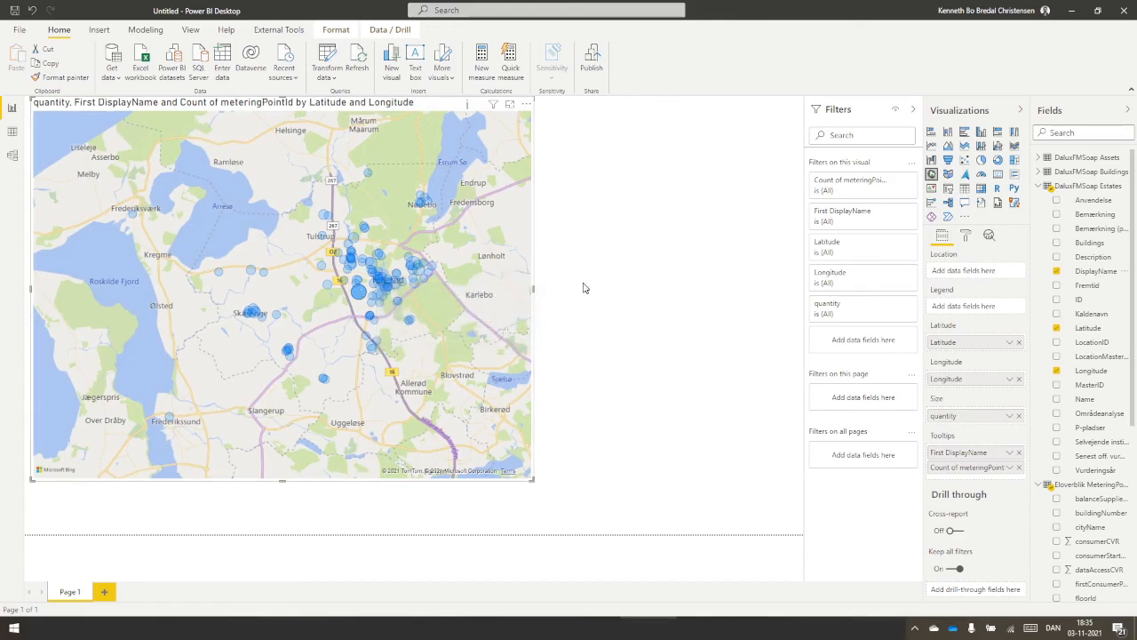